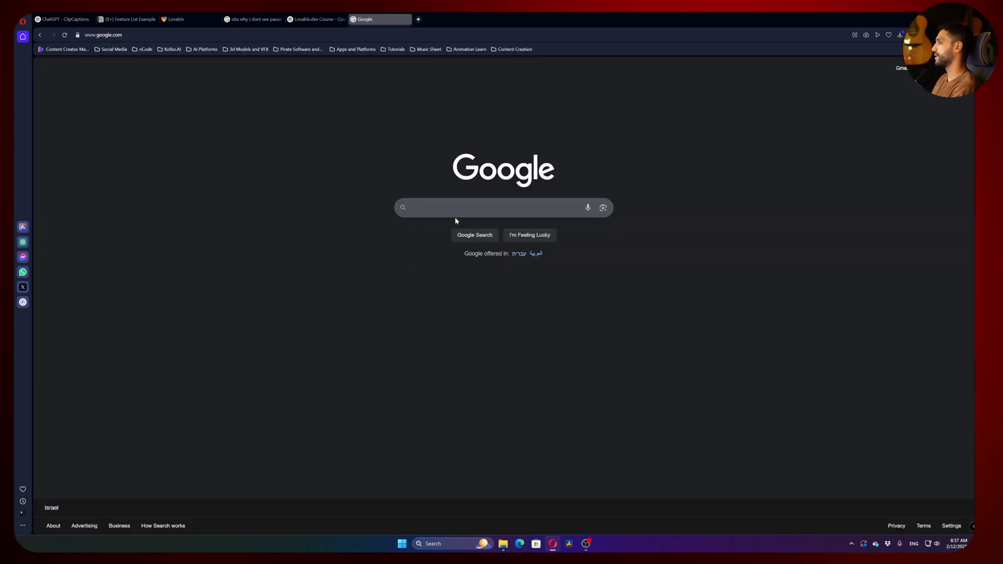
# Search Google for NOTION to reach the notion.so website
pyautogui.write('NOTION')
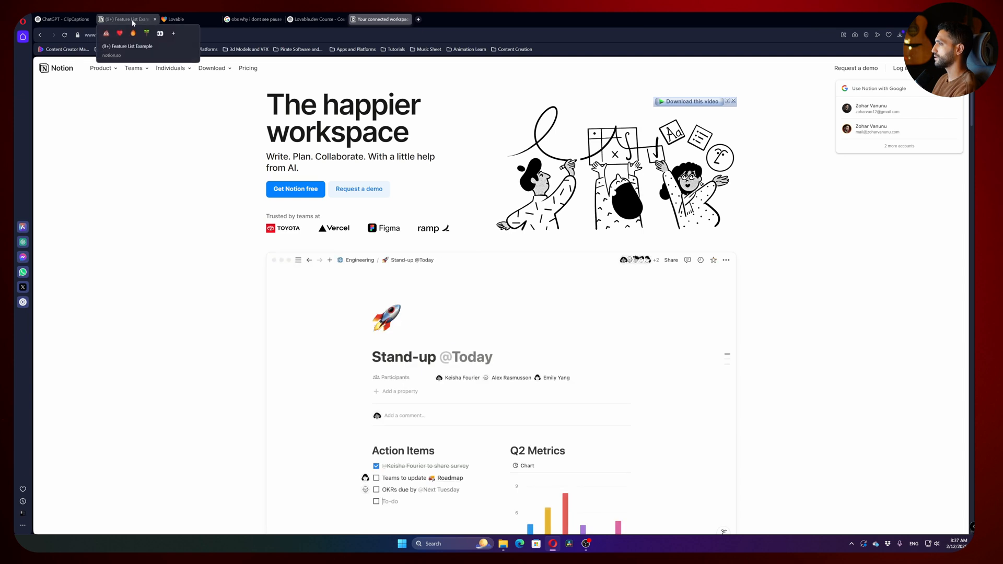
# Return to the Notion tab and bring up the Kolbo.AI Overview and Platform Structure pages
pyautogui.click(130, 19)
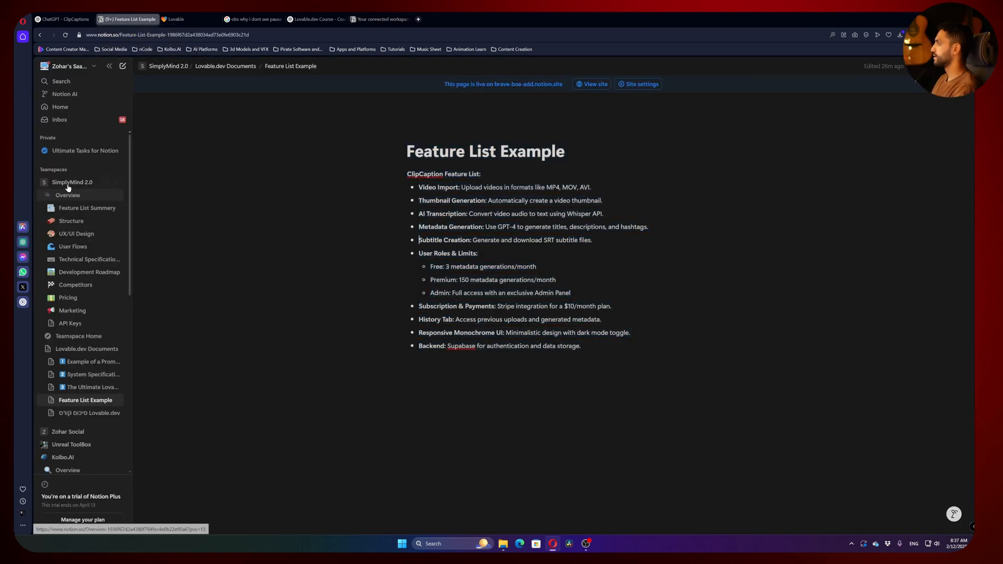
pyautogui.click(63, 66)
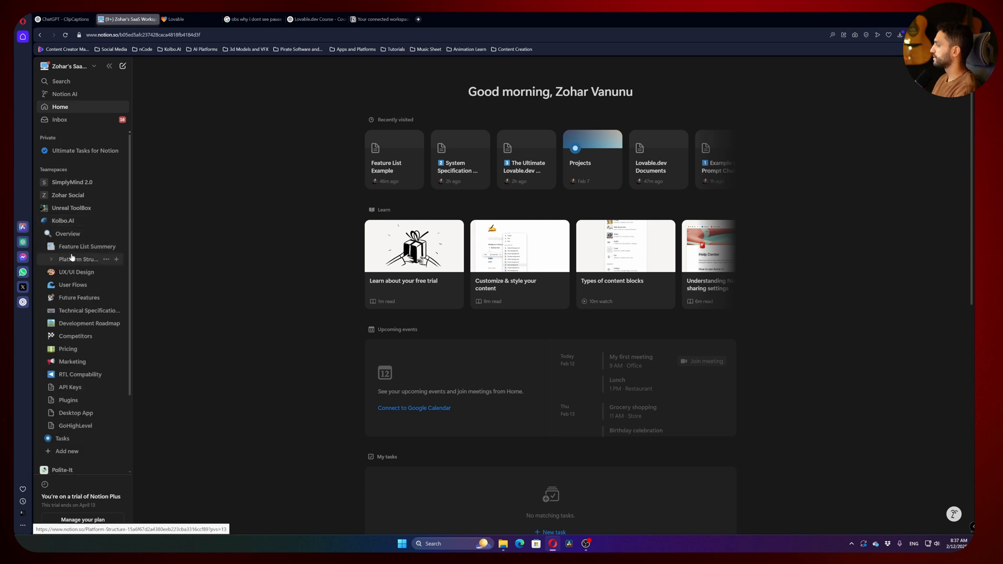
pyautogui.click(68, 234)
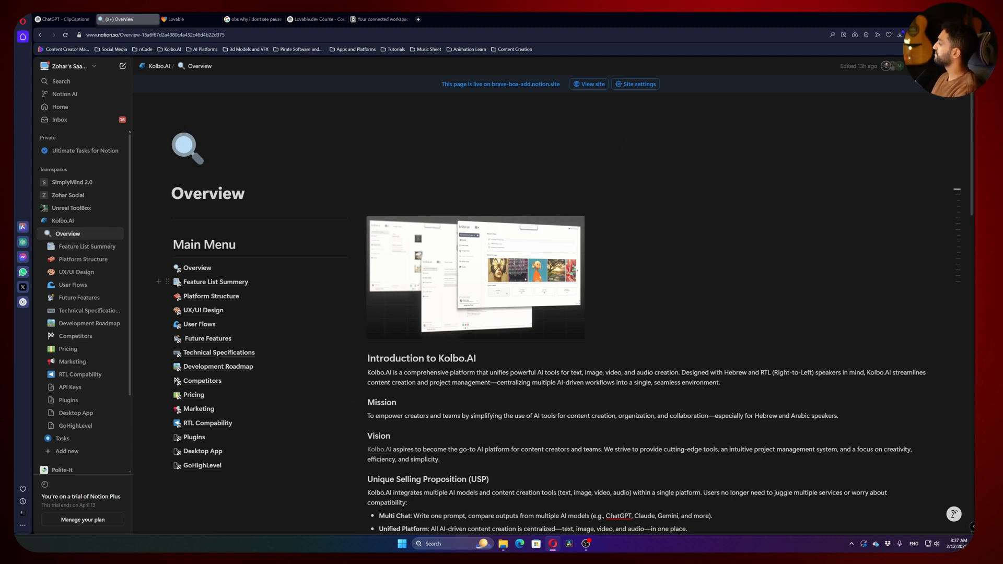
pyautogui.scroll(-3)
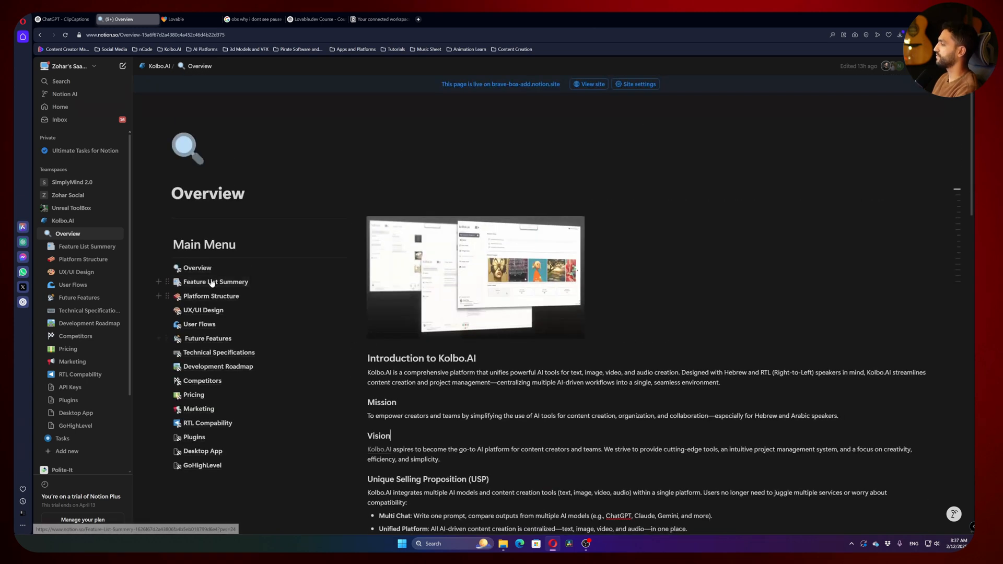
pyautogui.moveTo(226, 302)
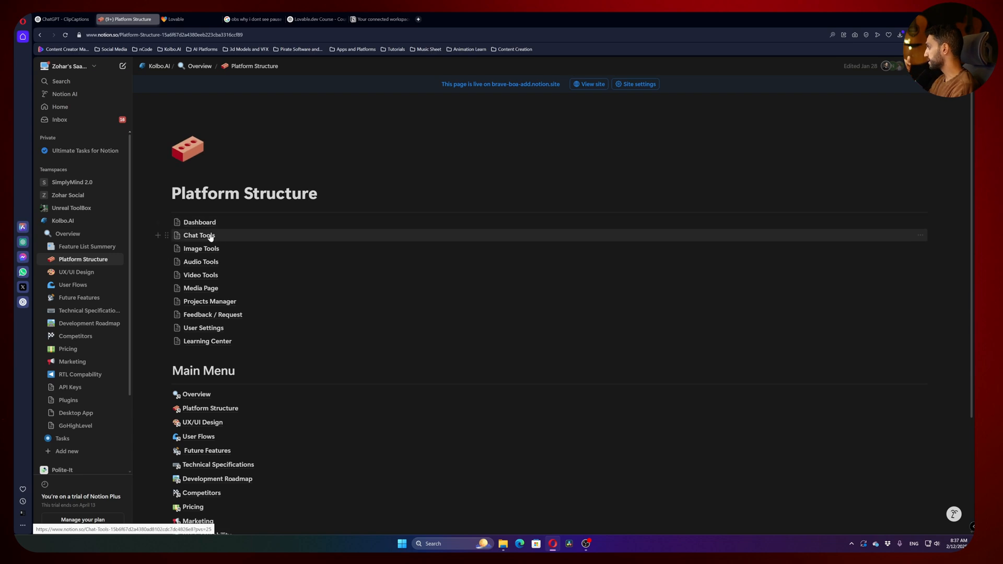
# View the Chat Tools page and expand its User Experience Enhancements section
pyautogui.click(198, 235)
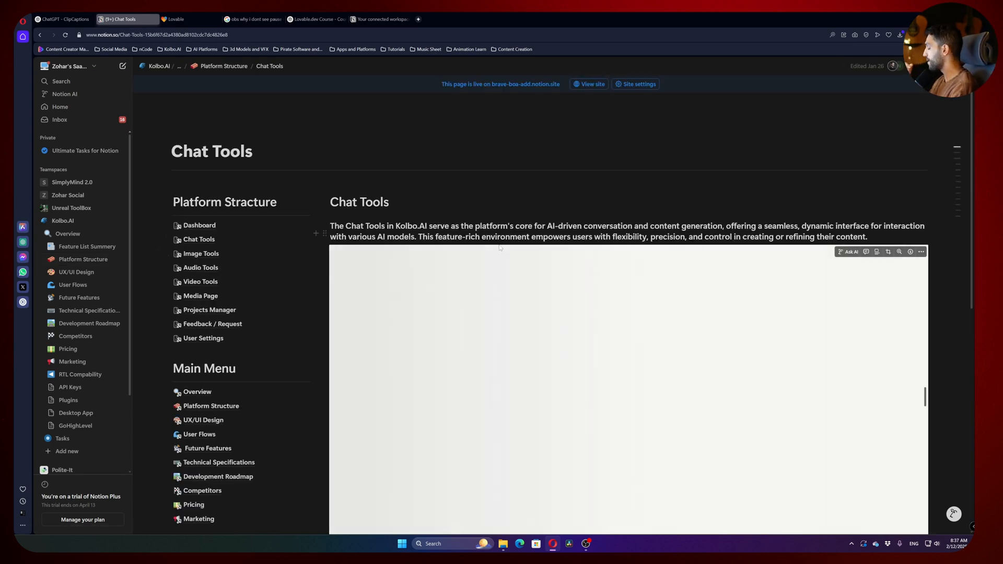
pyautogui.scroll(-3)
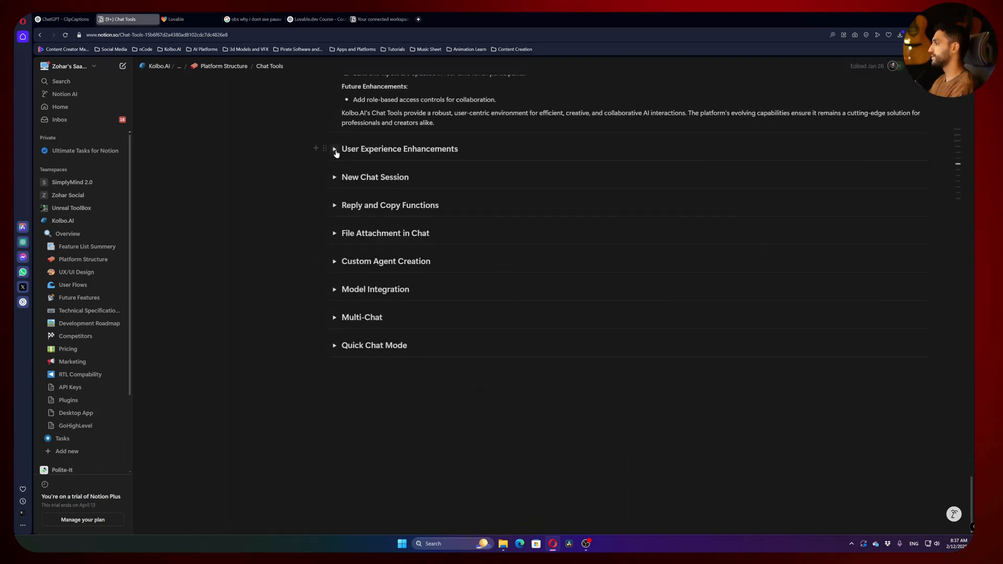
pyautogui.click(334, 148)
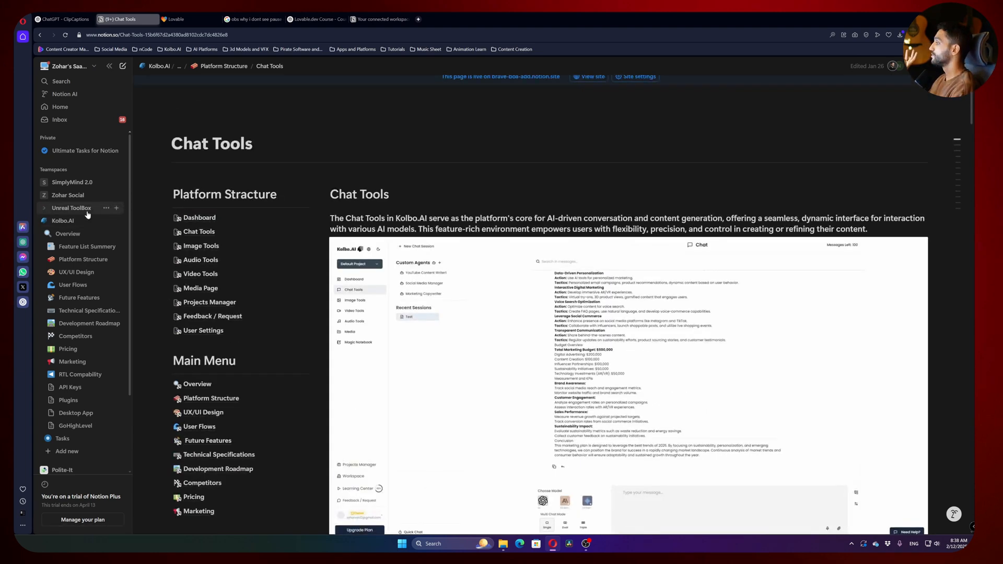
# Expand Unreal ToolBox and scroll through the Cinematic ToolBox Documentation site's features and FAQ
pyautogui.click(71, 207)
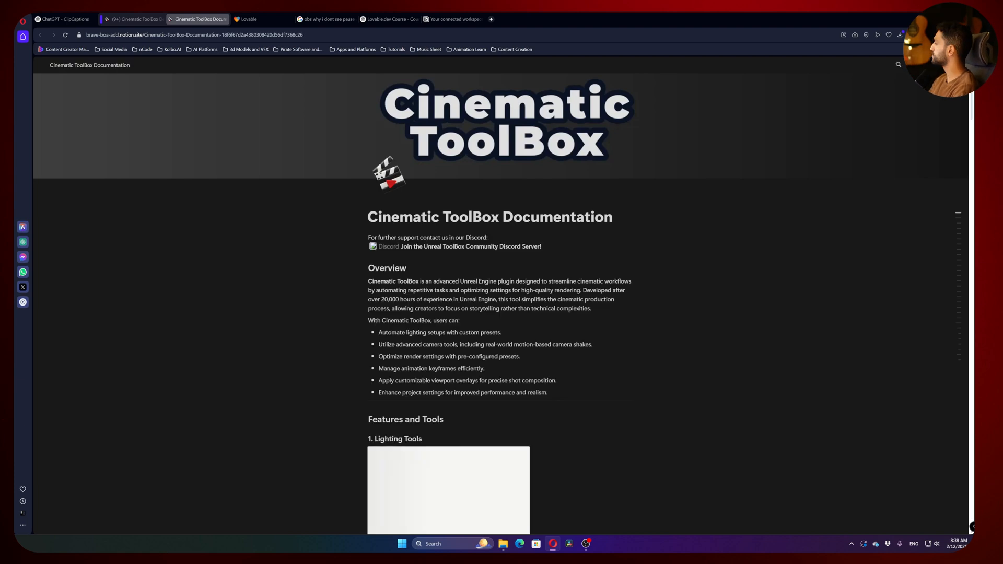
pyautogui.scroll(-3)
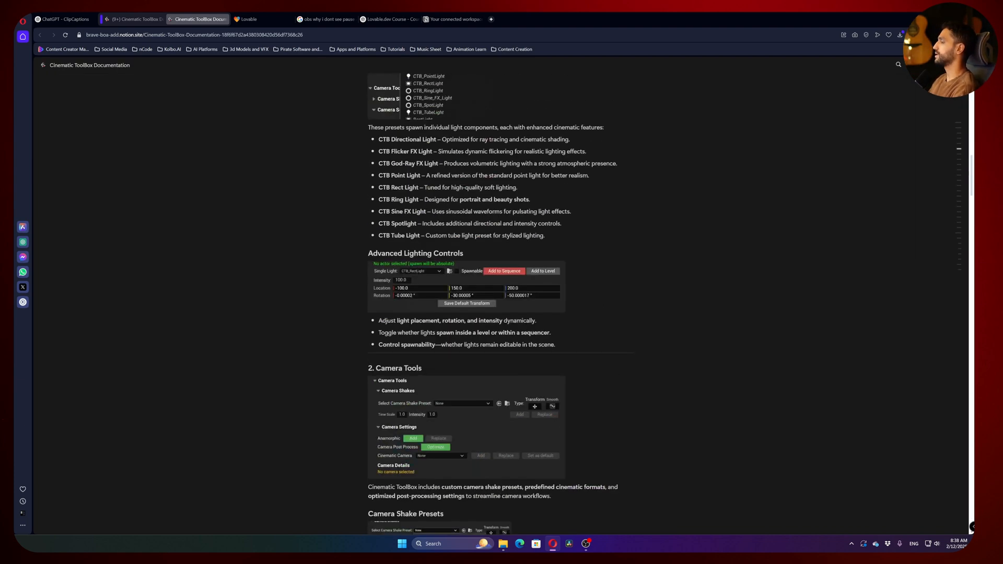
pyautogui.scroll(-3)
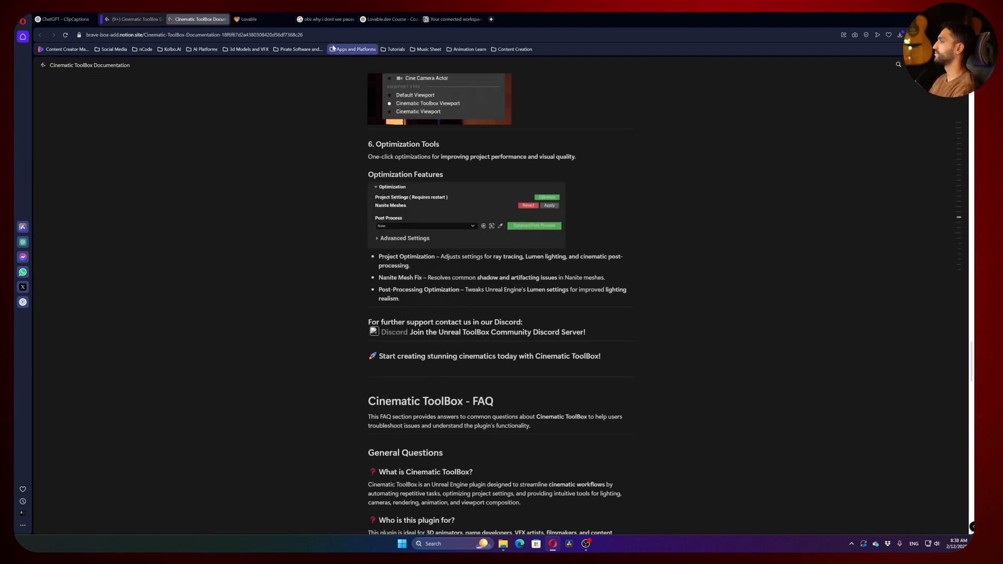
pyautogui.scroll(-3)
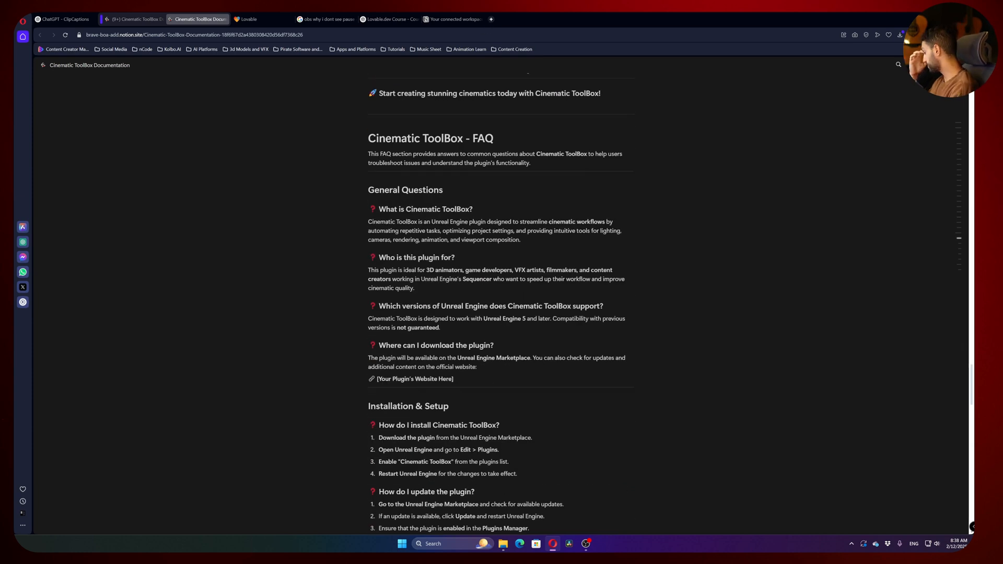
pyautogui.scroll(-3)
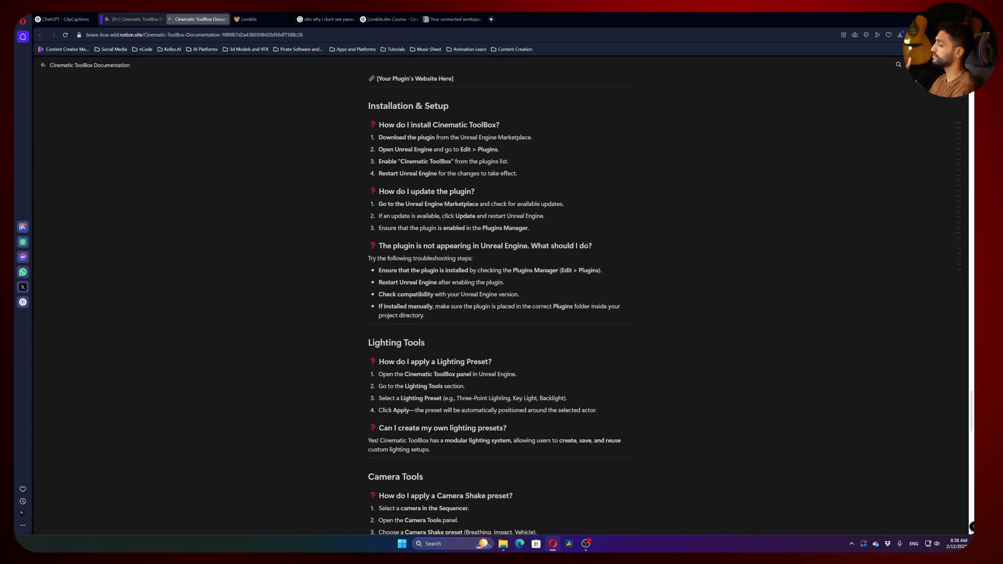
pyautogui.scroll(3)
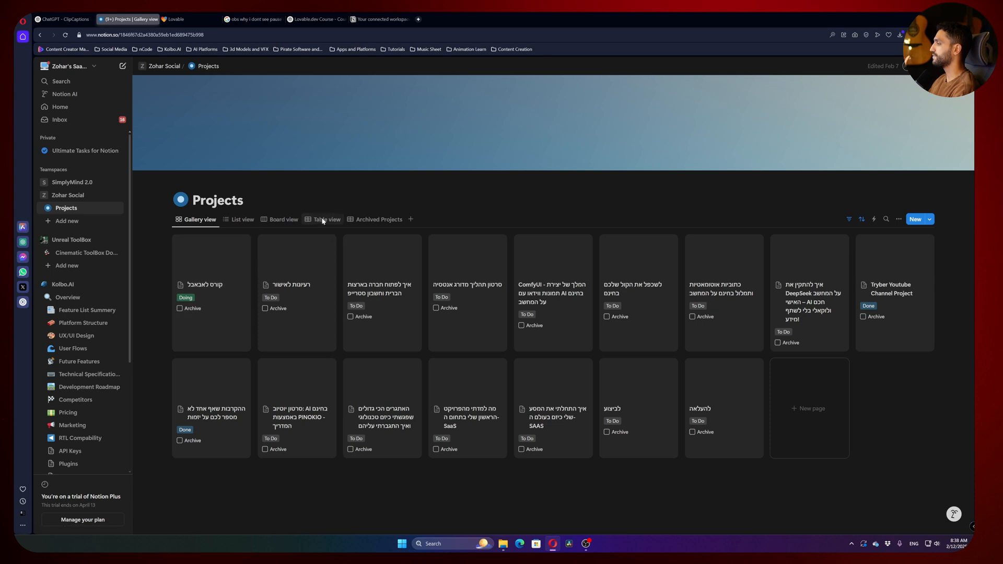
# View Zohar Social's Projects as a Board, peek at a To Do card, then go to Home
pyautogui.click(282, 220)
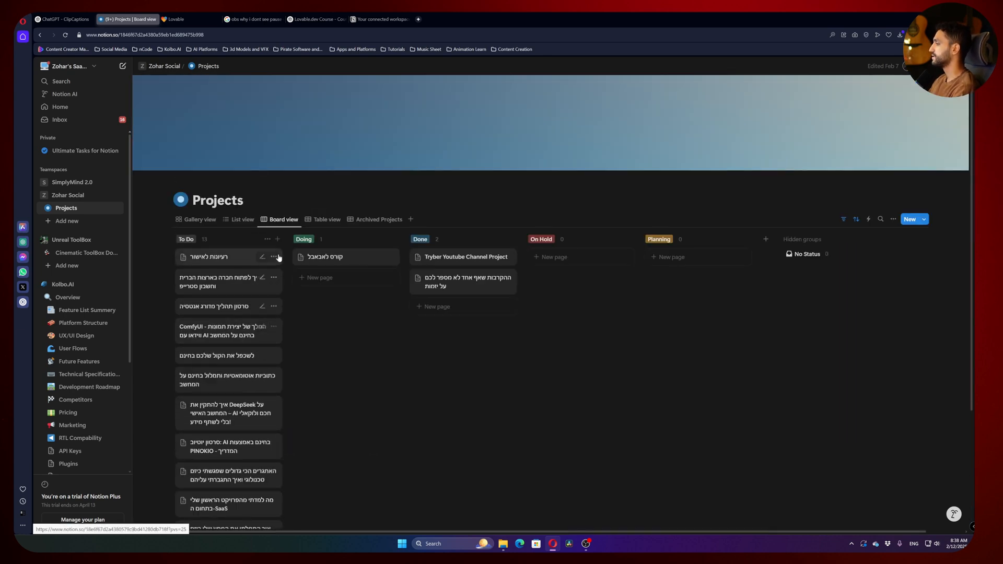
pyautogui.click(228, 257)
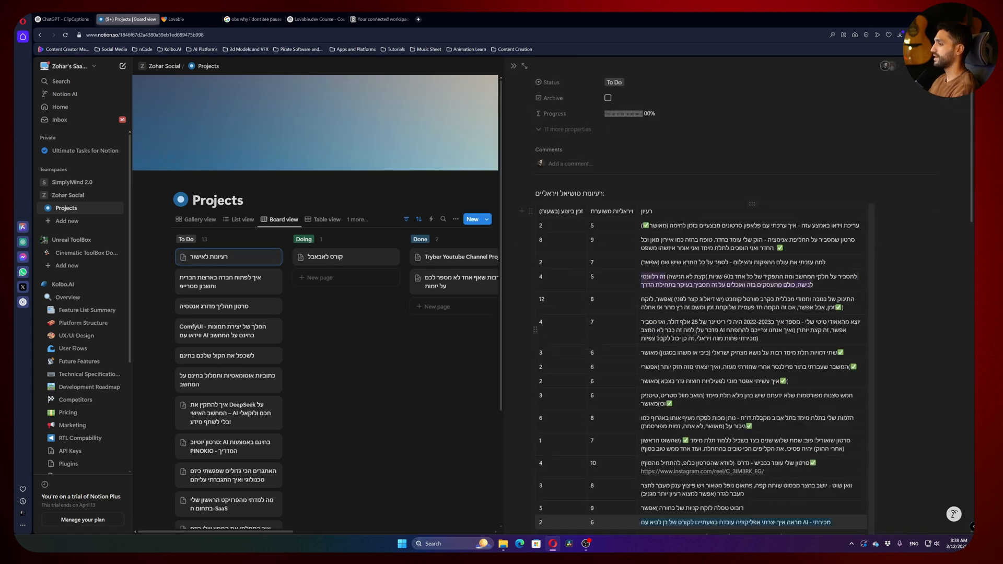
pyautogui.click(514, 66)
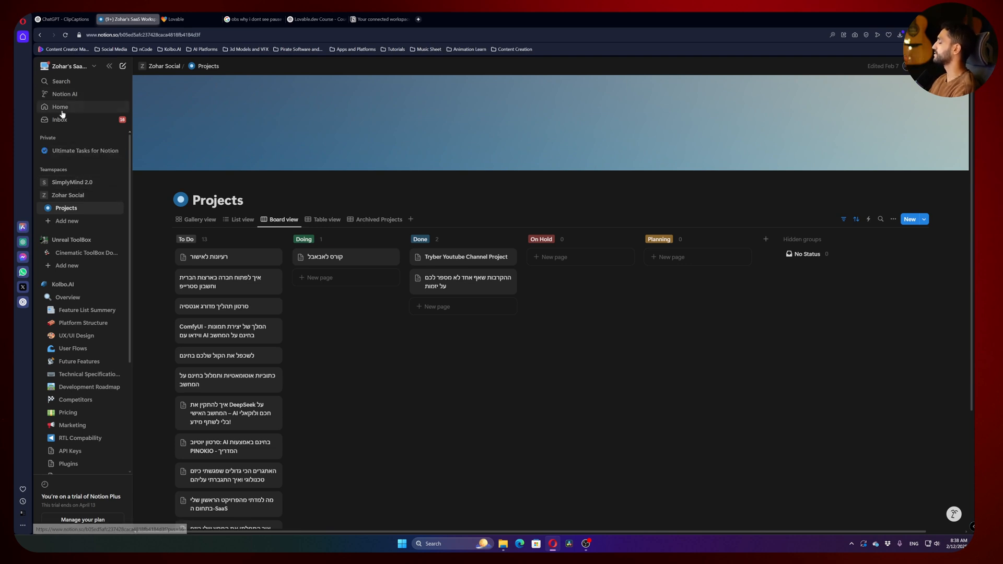
pyautogui.click(60, 106)
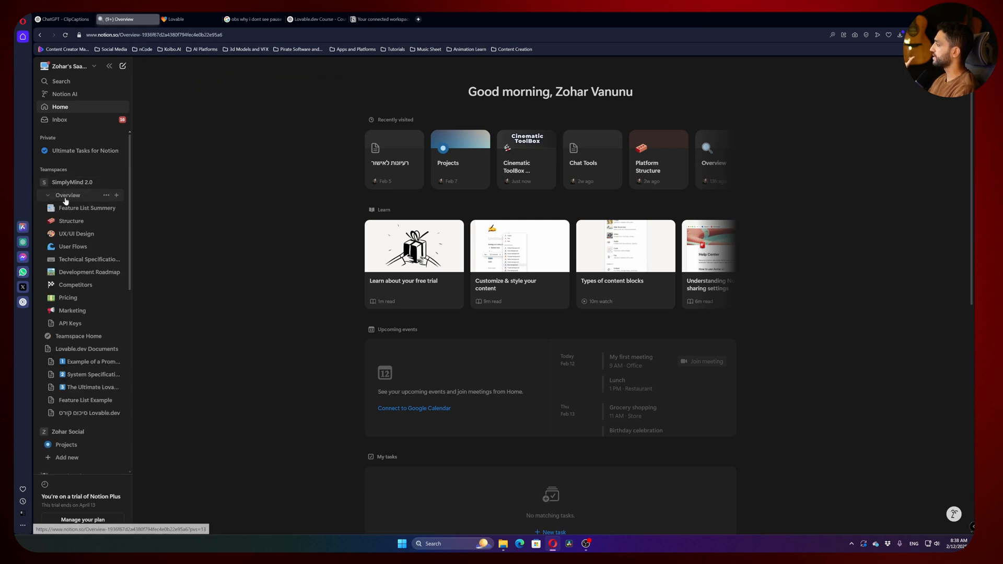
# Bring up the SimplyMind 2.0 Overview page with its project description and main menu
pyautogui.click(67, 194)
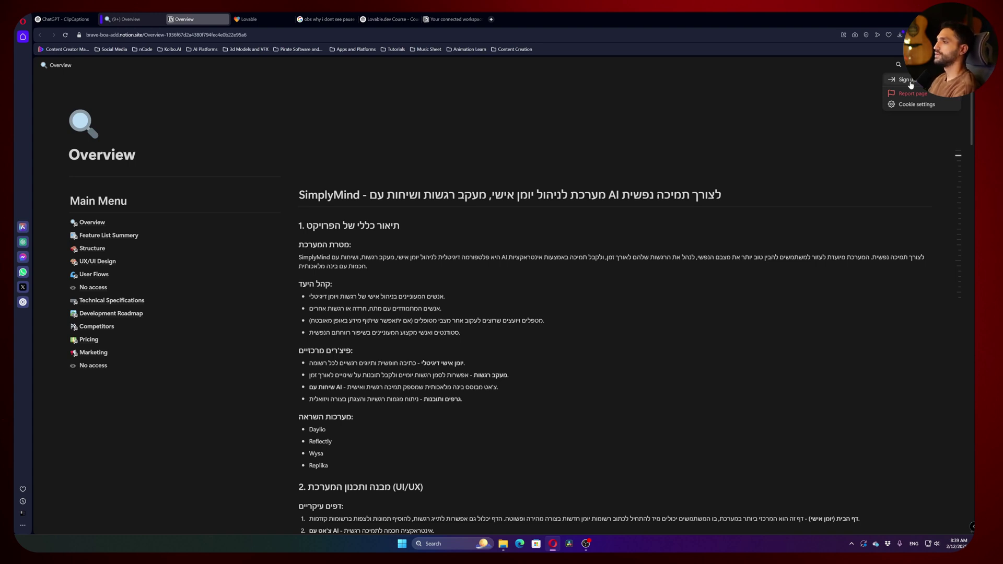
pyautogui.moveTo(704, 123)
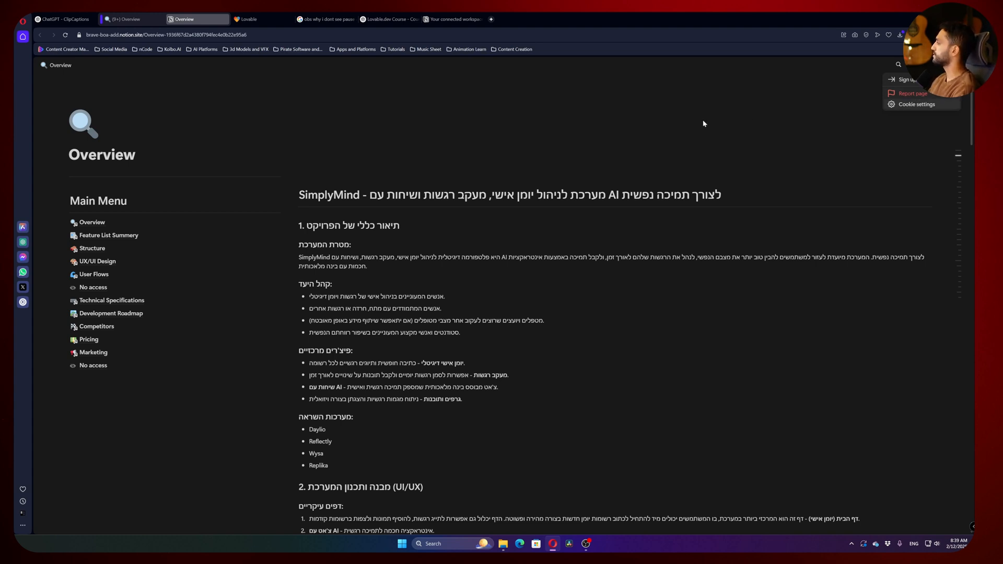
pyautogui.moveTo(682, 155)
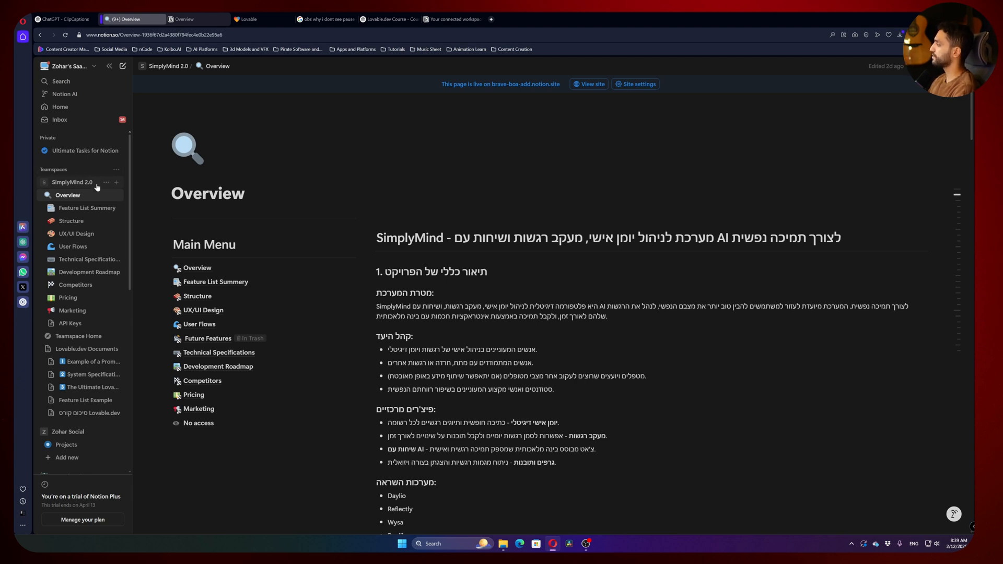
pyautogui.moveTo(94, 174)
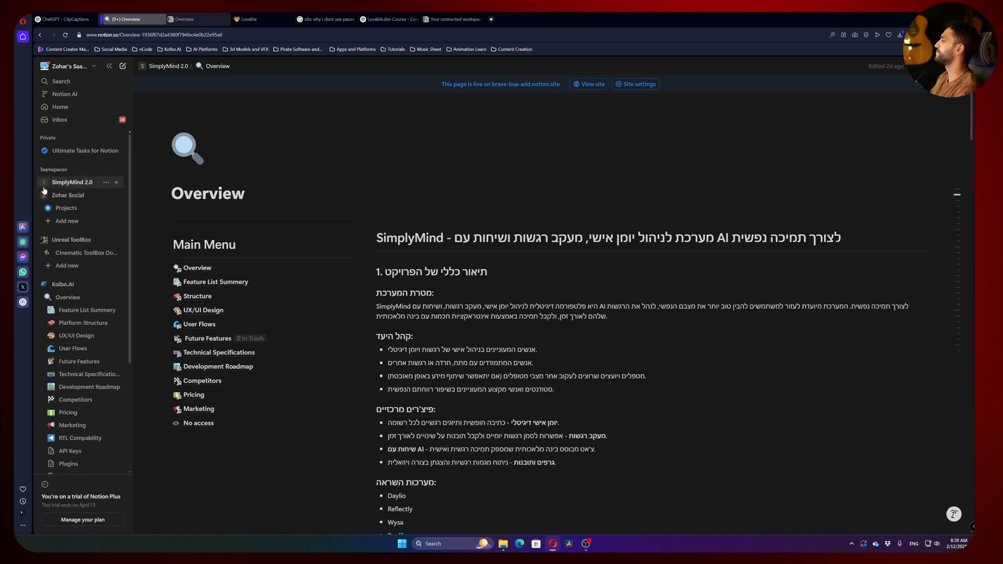
# Collapse the teamspaces and start a new teamspace from the teamspace options
pyautogui.click(44, 182)
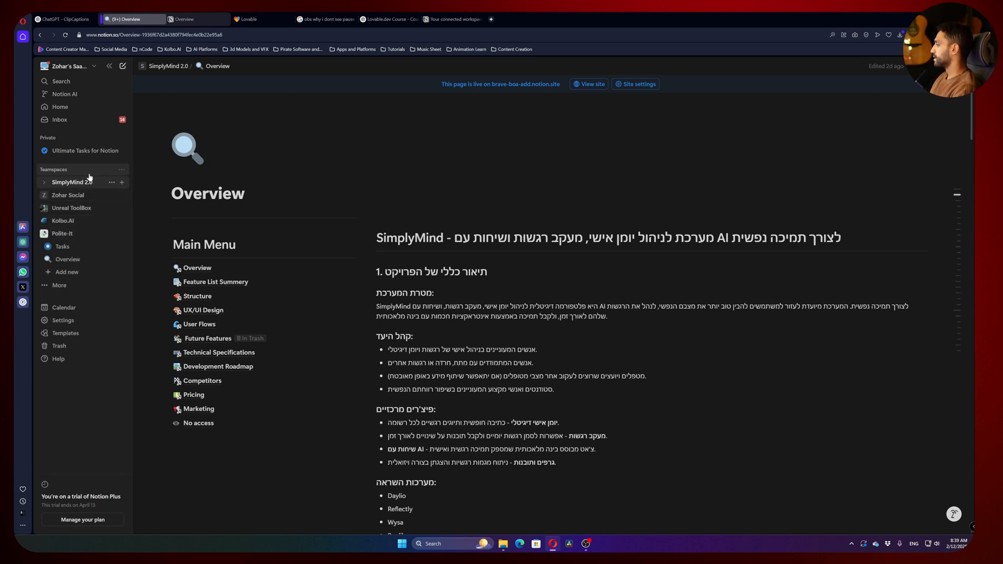
pyautogui.click(121, 170)
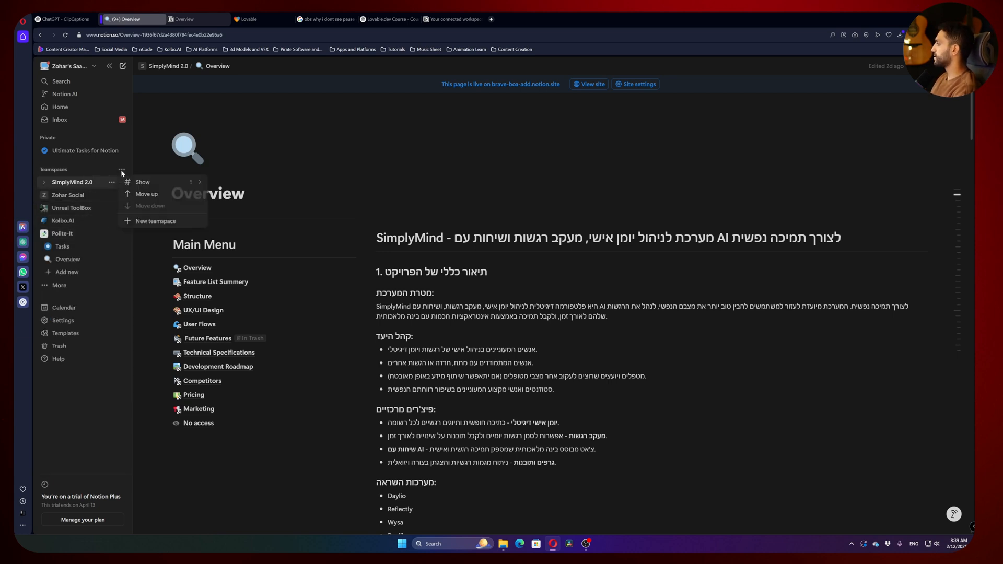
pyautogui.moveTo(162, 221)
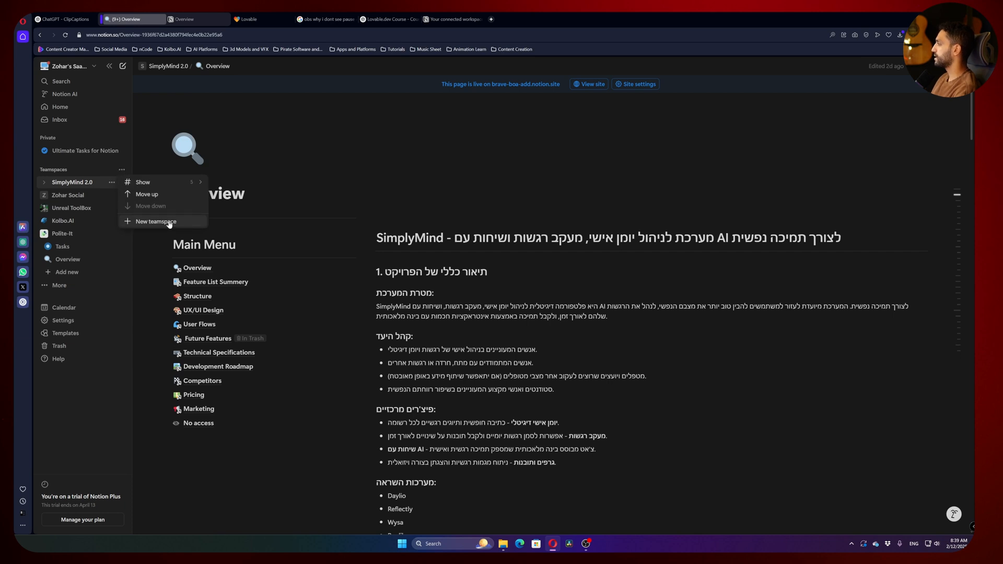
pyautogui.click(156, 222)
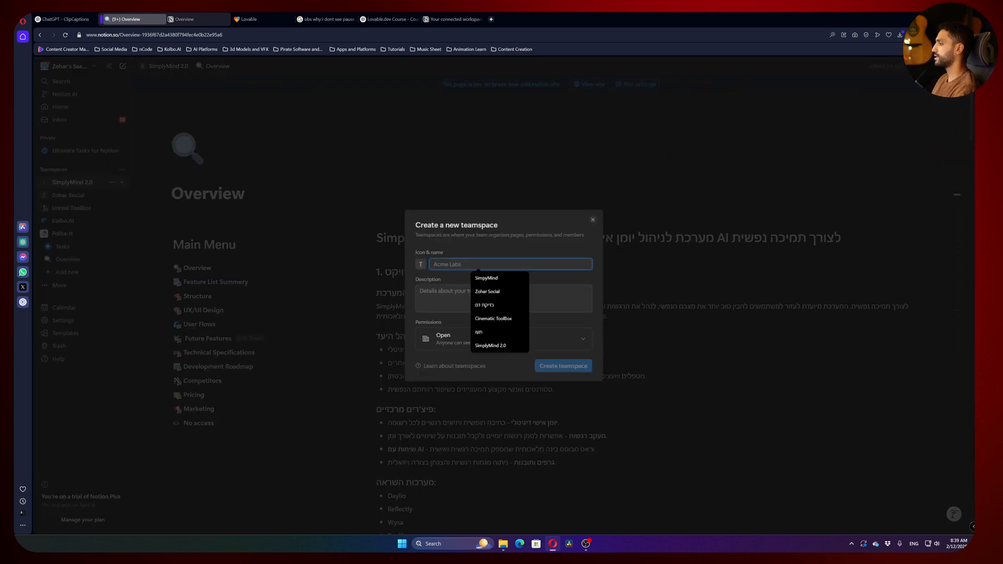
# Name the new teamspace ClipCaption and create it
pyautogui.write('ClipCaptions')
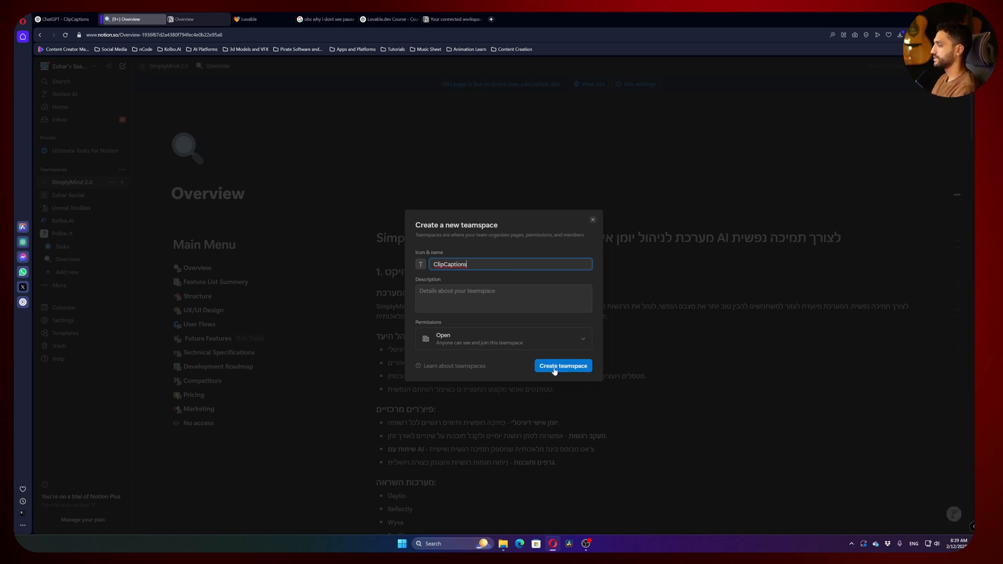
pyautogui.press('Backspace')
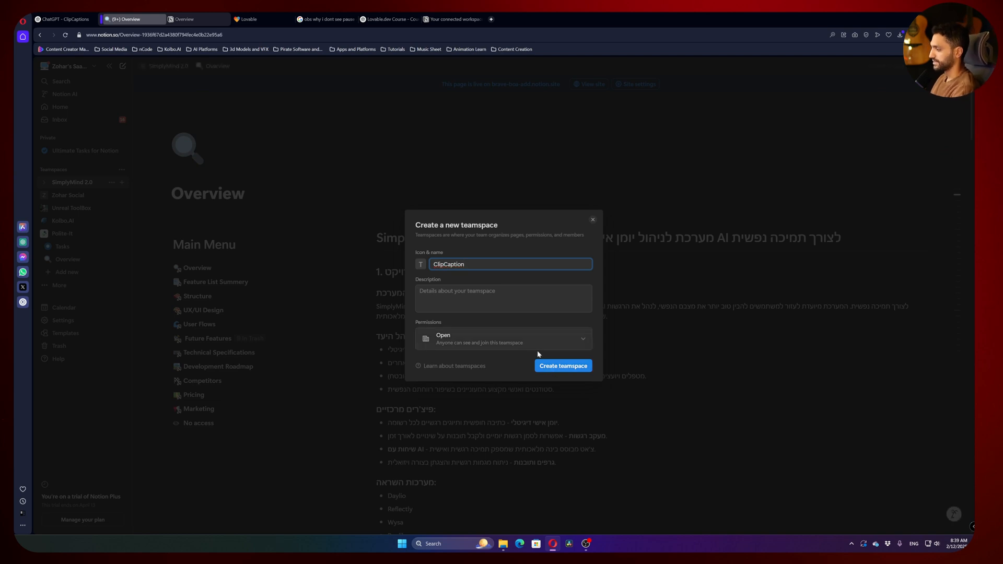
pyautogui.click(563, 365)
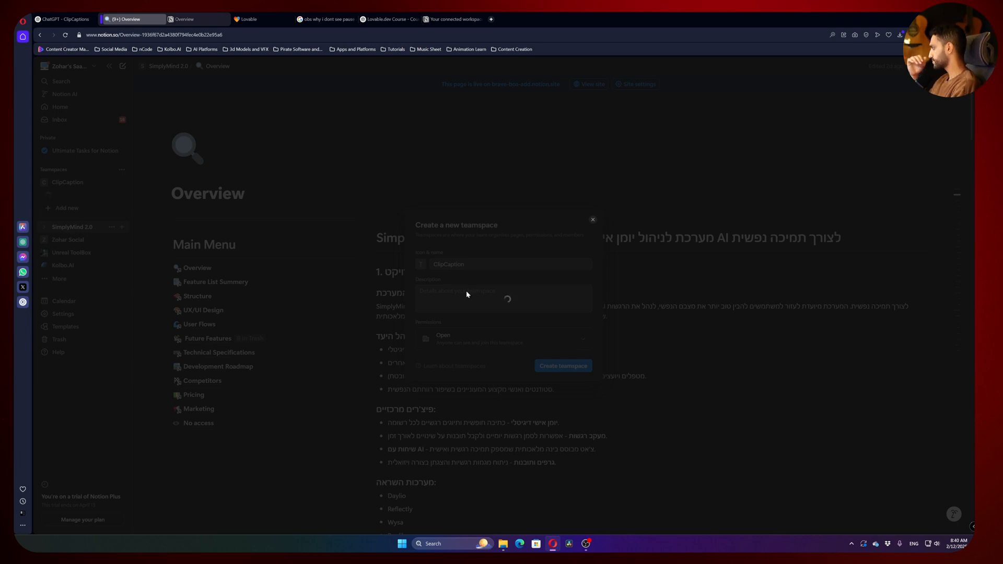
pyautogui.moveTo(295, 307)
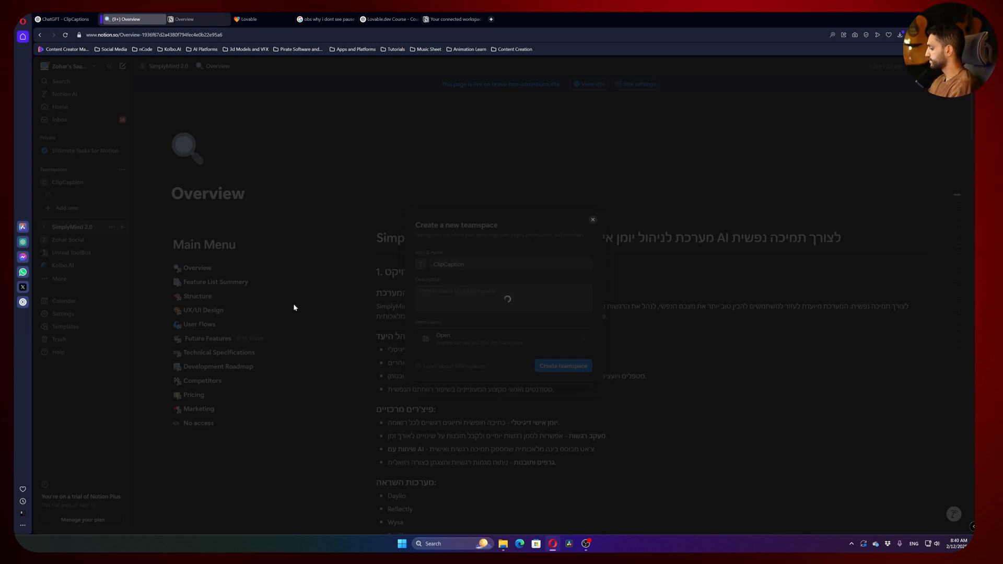
pyautogui.click(562, 366)
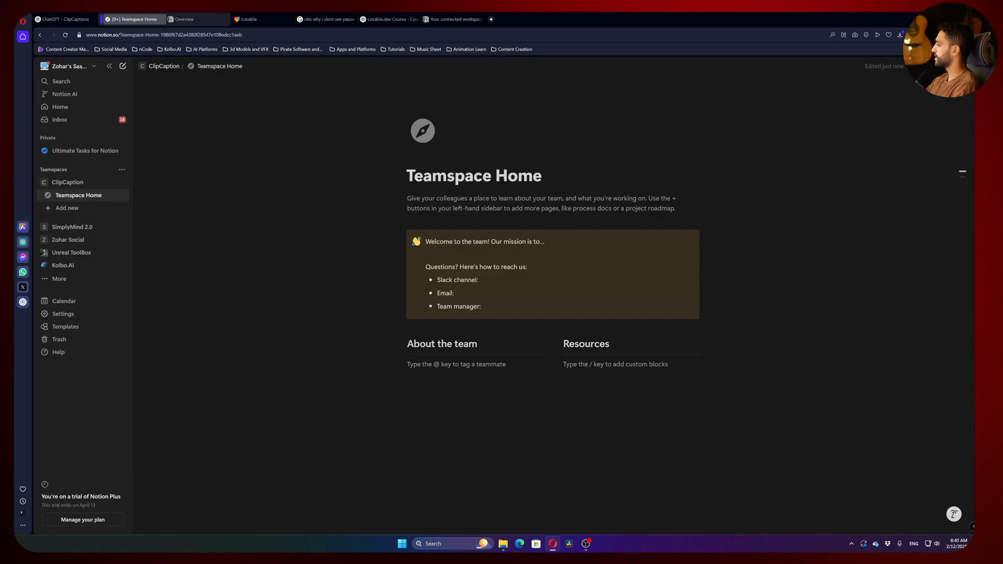
pyautogui.moveTo(68, 227)
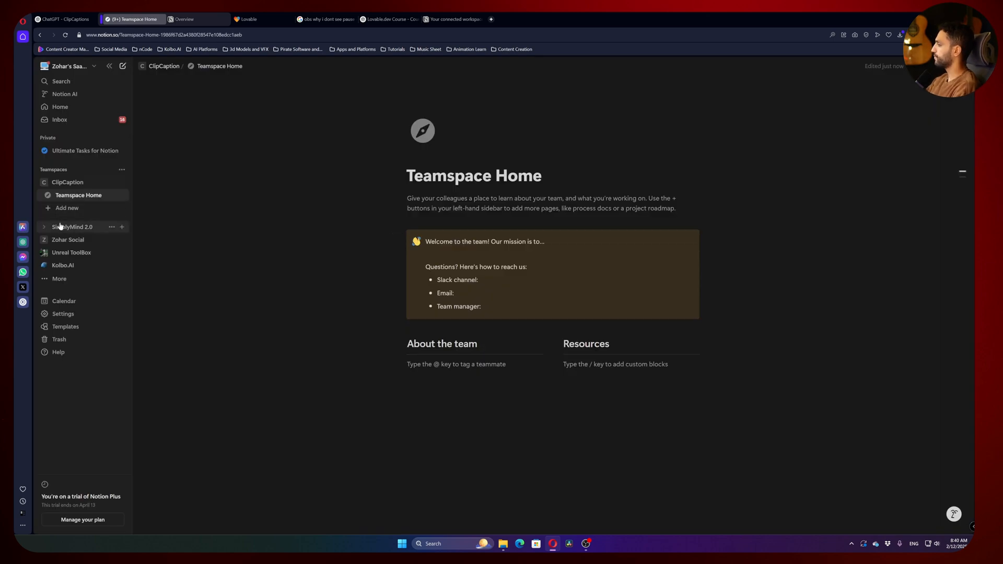
# Duplicate SimplyMind 2.0's Overview page and move the copy into ClipCaption
pyautogui.click(44, 227)
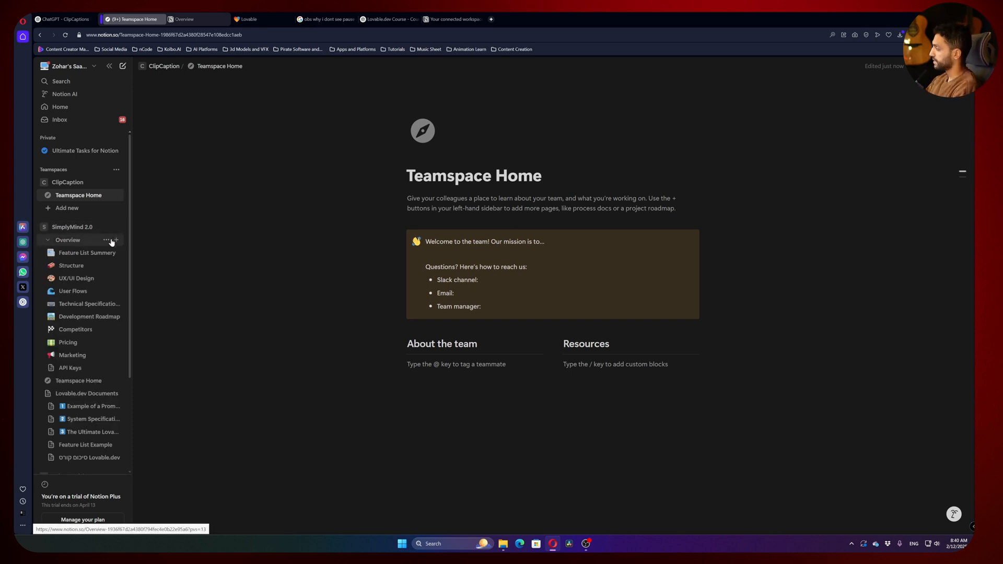
pyautogui.click(106, 241)
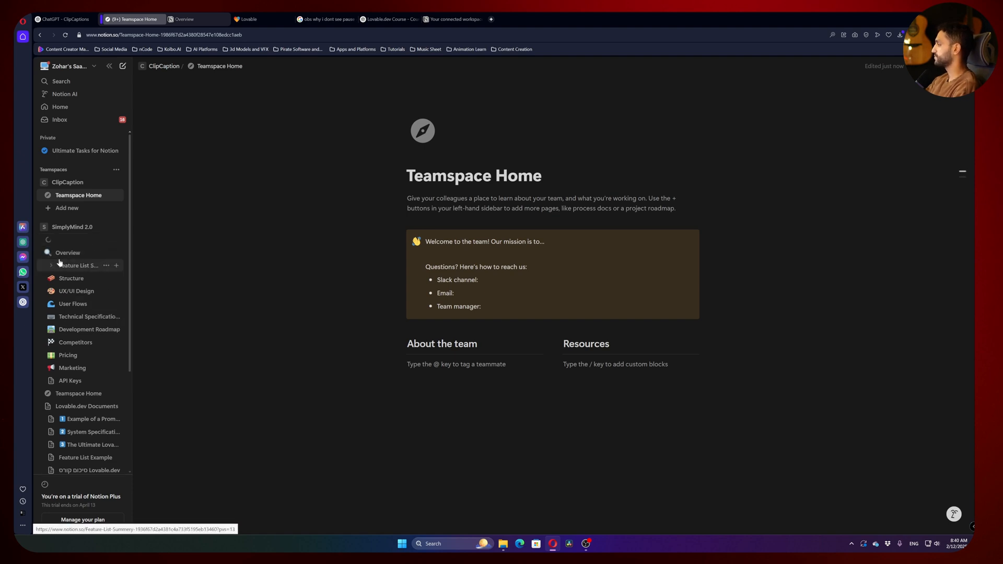
pyautogui.click(50, 251)
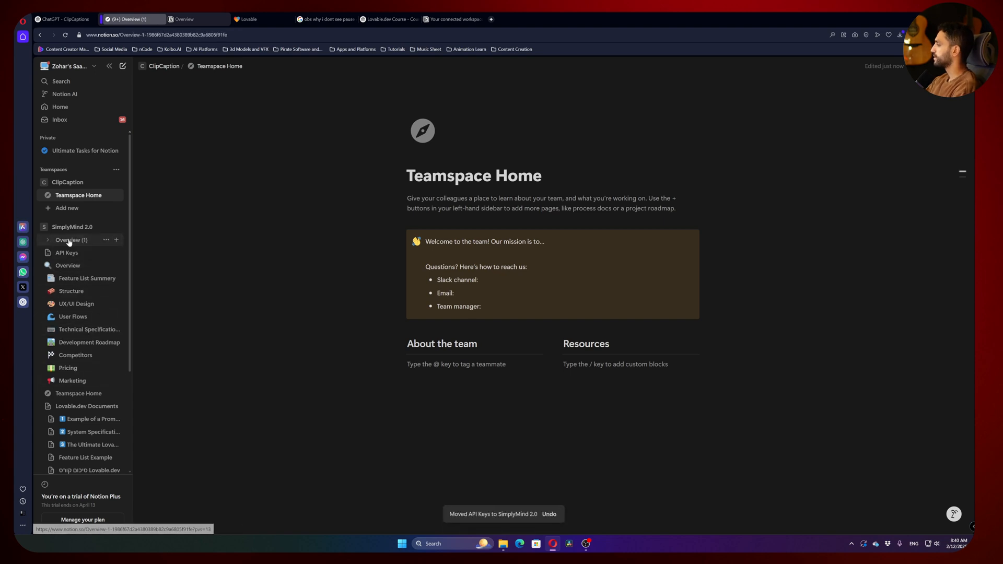
pyautogui.click(71, 240)
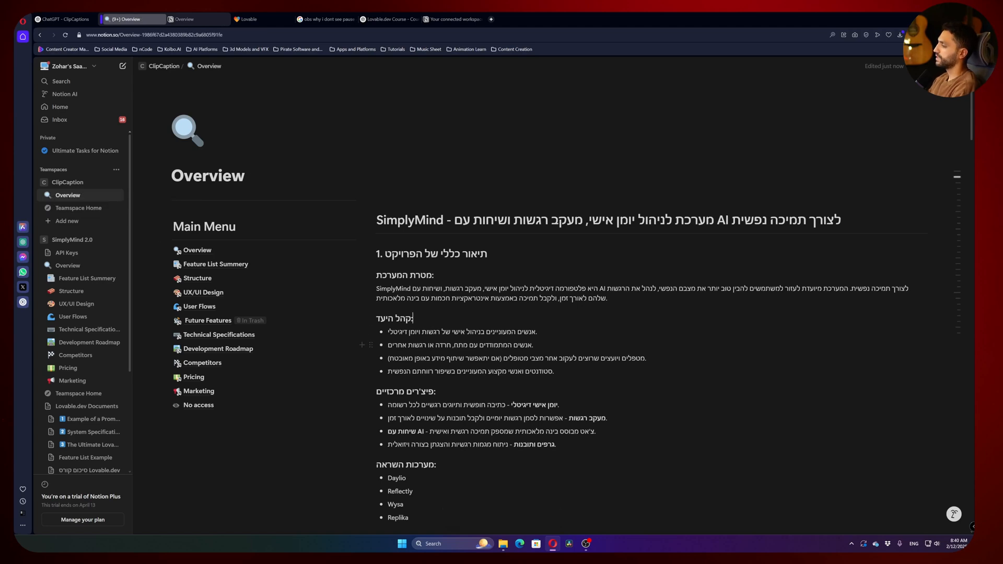
pyautogui.scroll(-3)
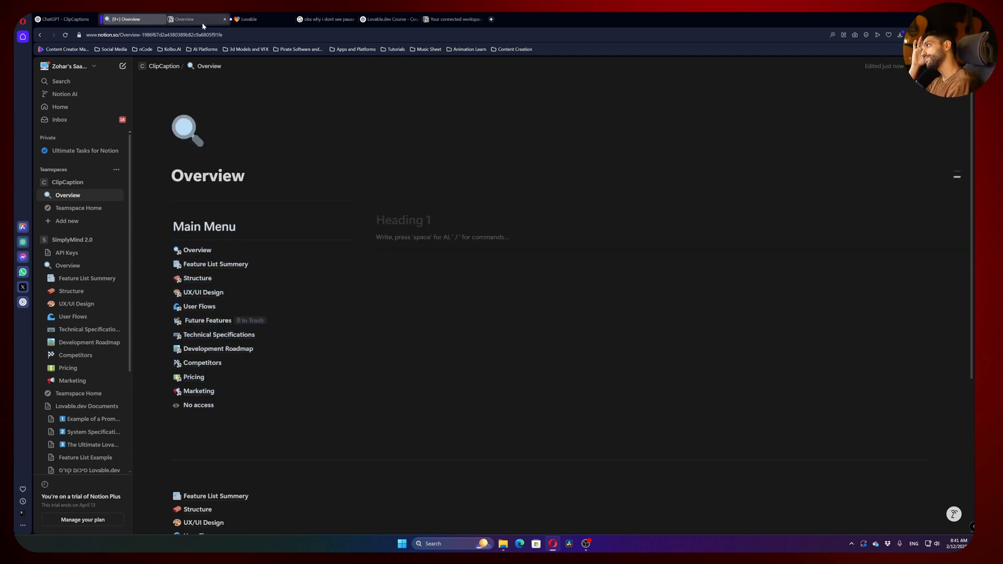
# Arrange ChatGPT's ClipCaption specification side by side with the Notion Overview page and scroll through it
pyautogui.click(61, 19)
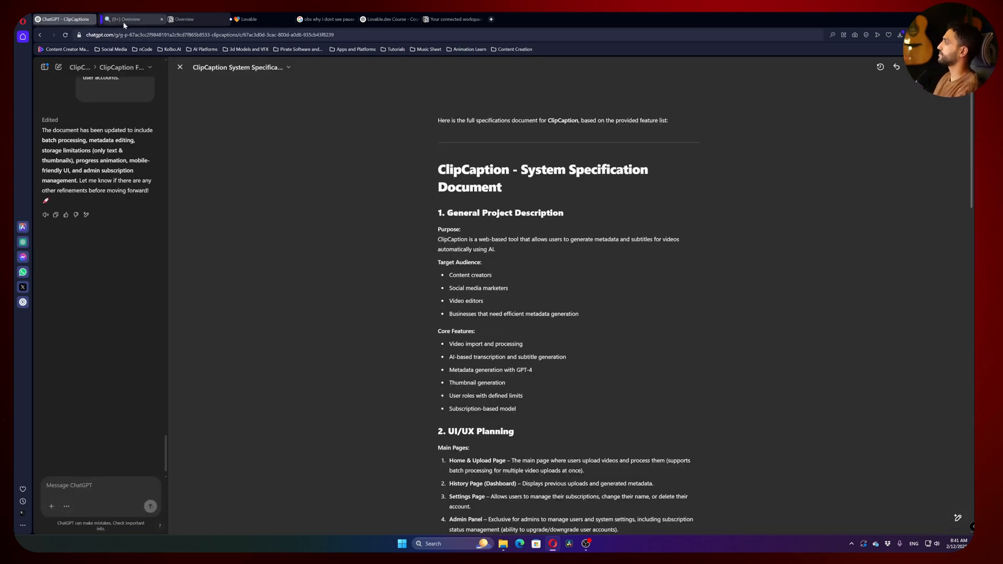
pyautogui.click(126, 19)
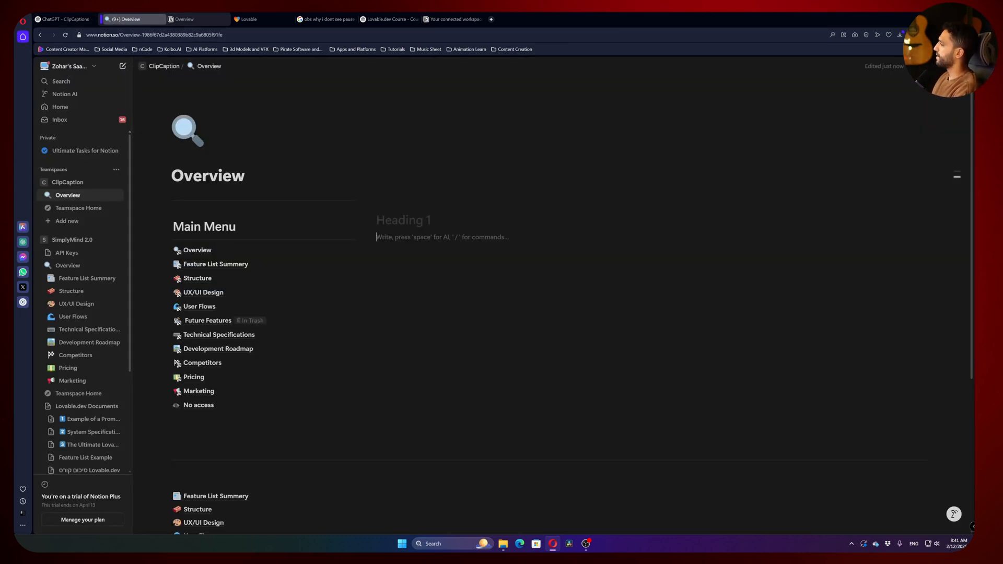
pyautogui.click(58, 19)
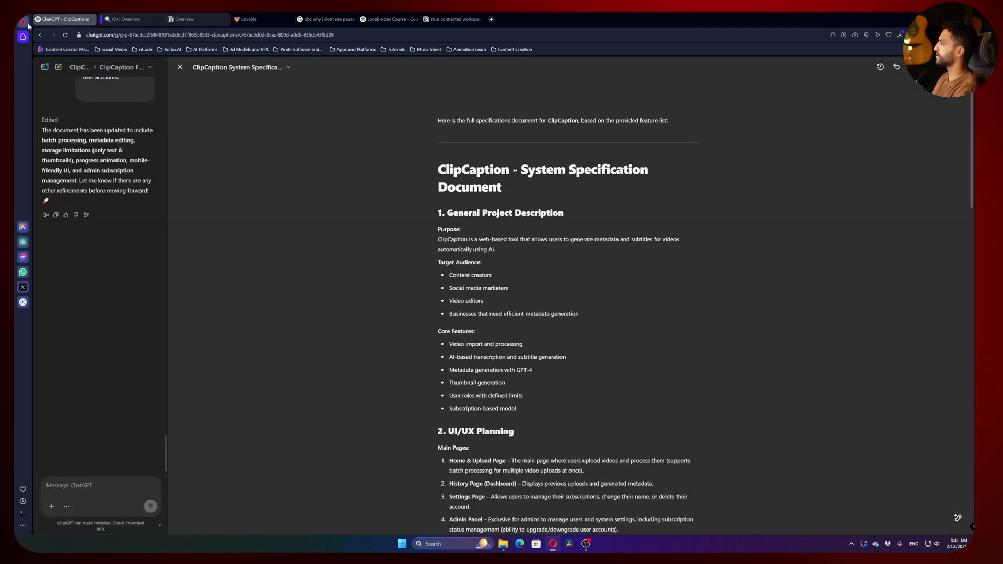
pyautogui.moveTo(25, 23)
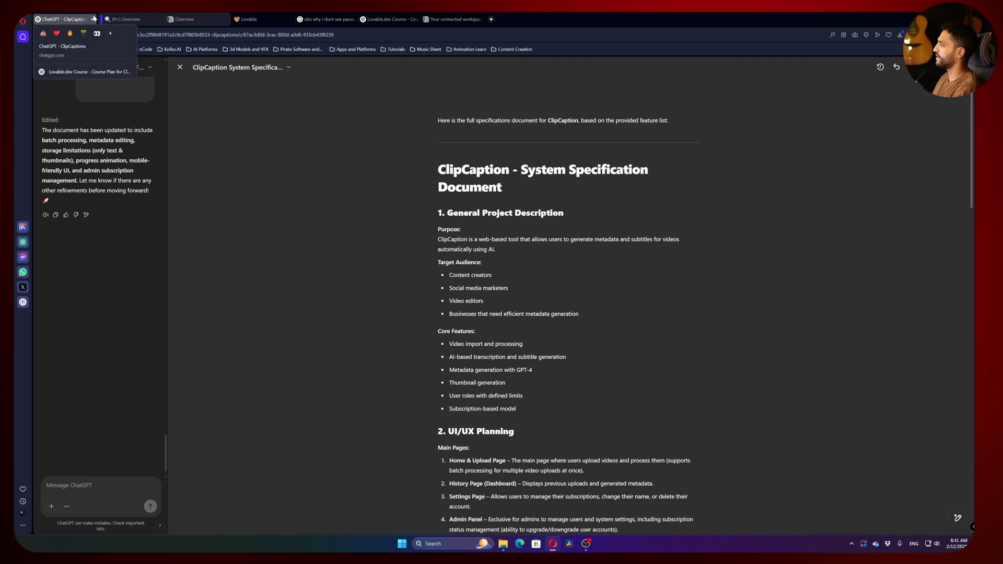
pyautogui.click(129, 19)
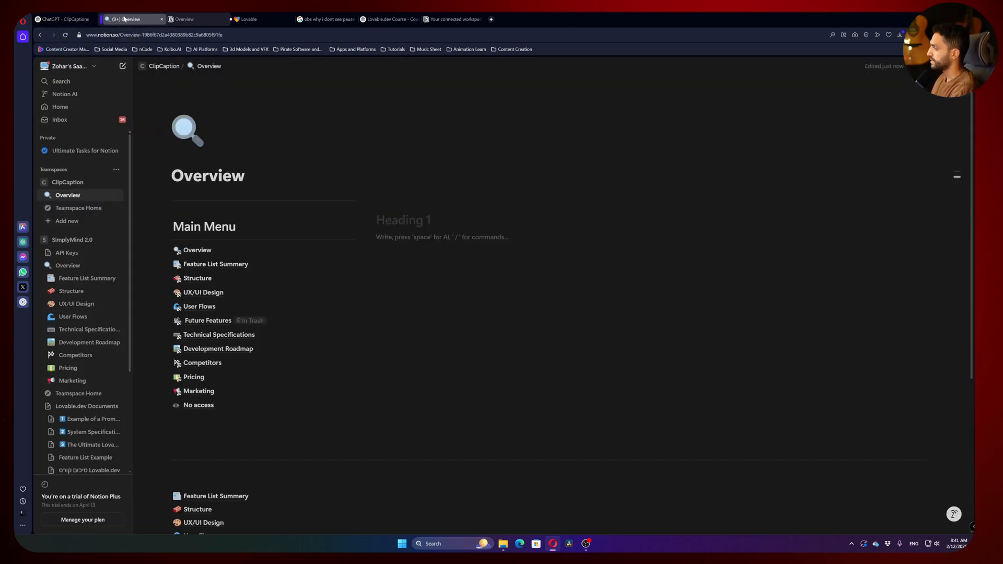
pyautogui.click(57, 18)
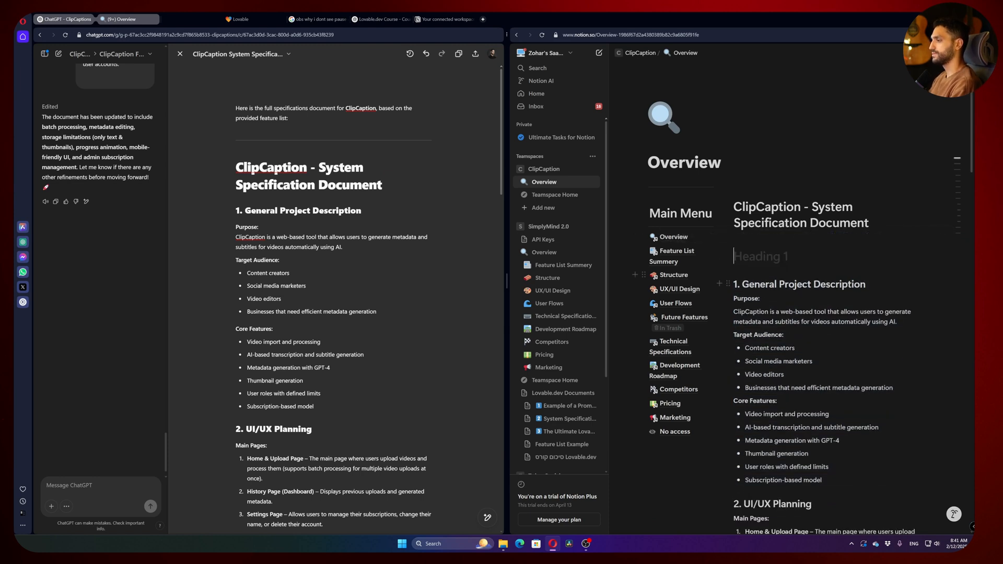
pyautogui.scroll(-3)
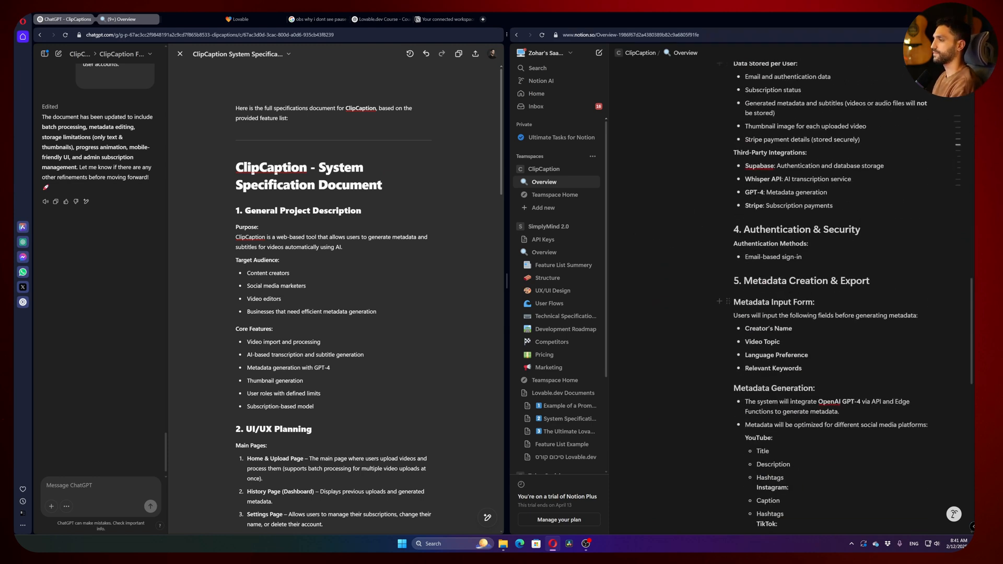
pyautogui.scroll(-3)
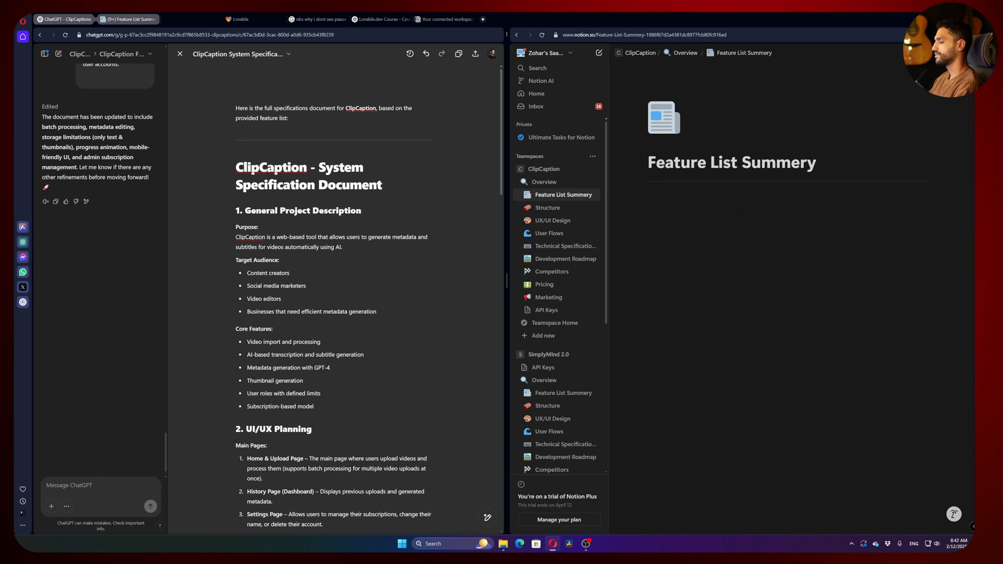
pyautogui.moveTo(180, 55)
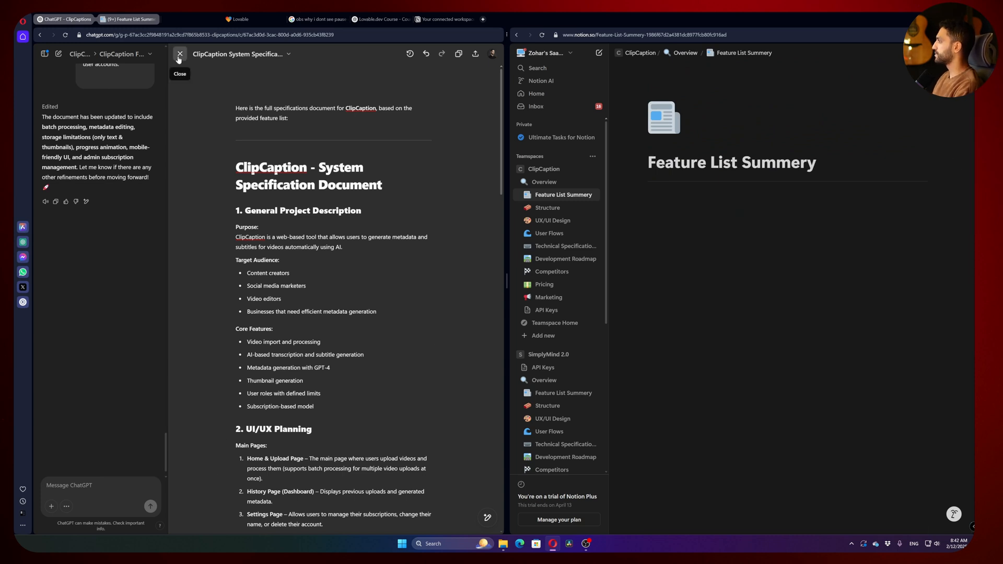
# Close the canvas and ask ChatGPT to write a feature list summary for ClipCaption
pyautogui.click(179, 54)
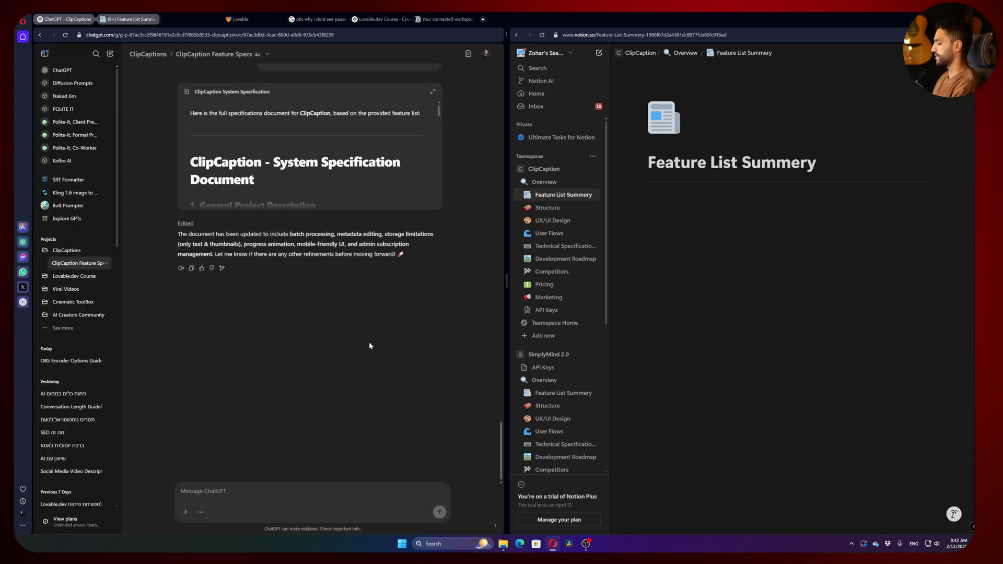
pyautogui.write('write me a fea')
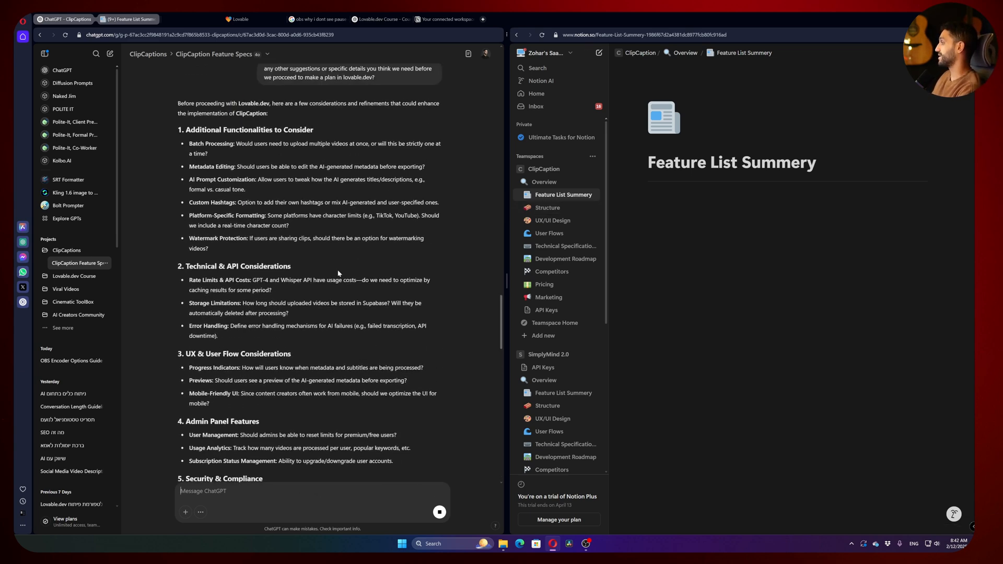
pyautogui.moveTo(285, 233)
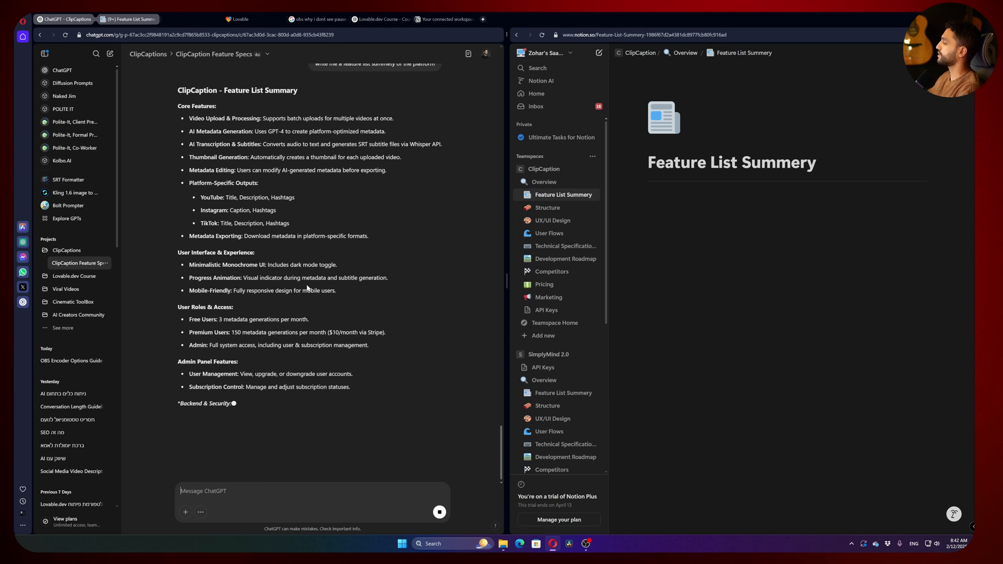
# Scroll through ChatGPT's Feature List Summary response
pyautogui.scroll(-3)
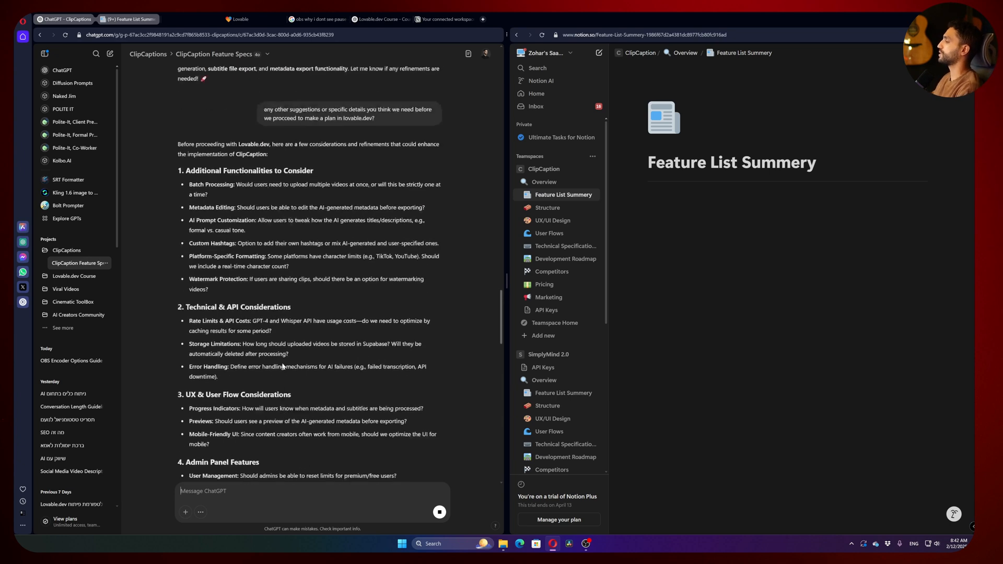
pyautogui.scroll(-3)
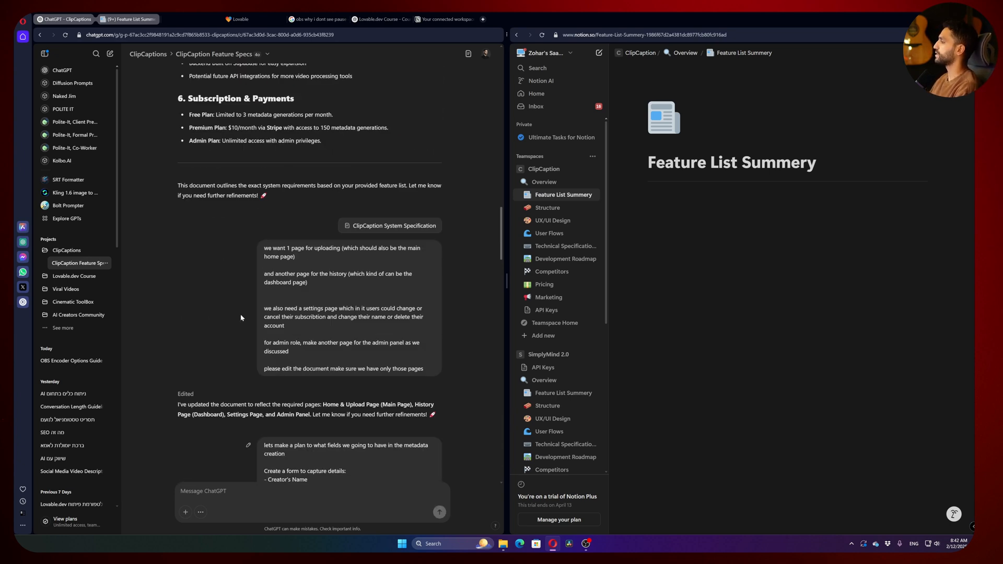
pyautogui.scroll(-3)
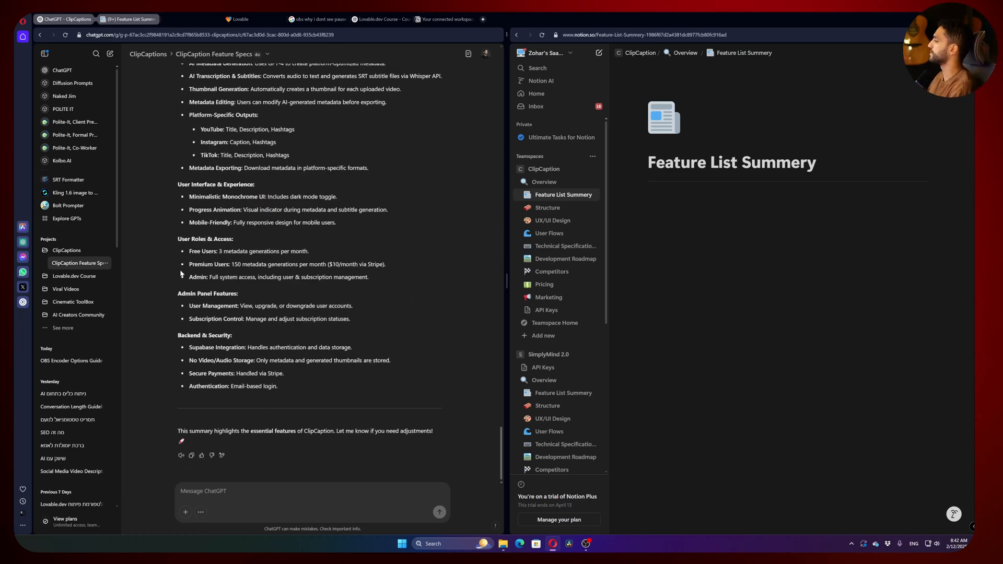
pyautogui.moveTo(223, 258)
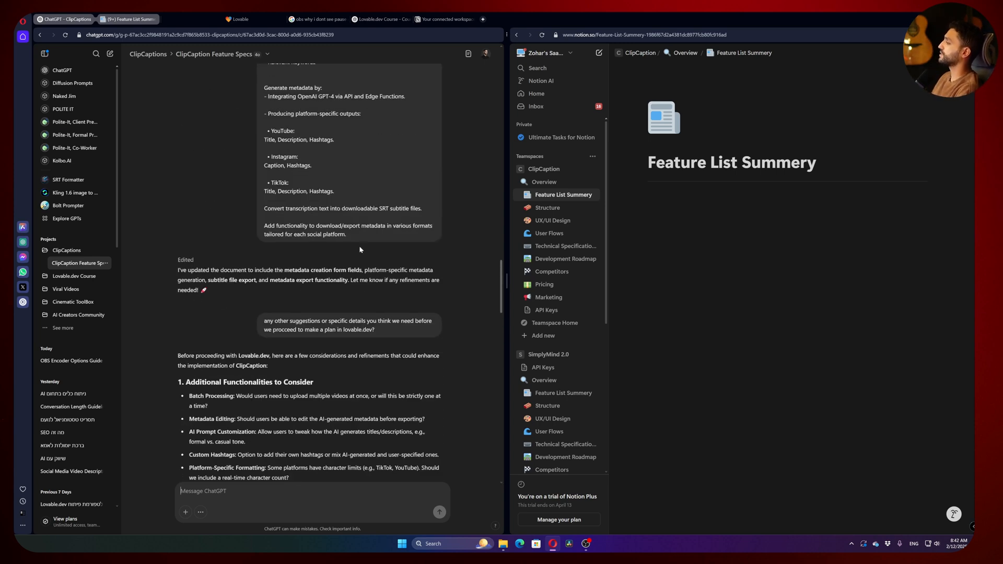
pyautogui.scroll(-3)
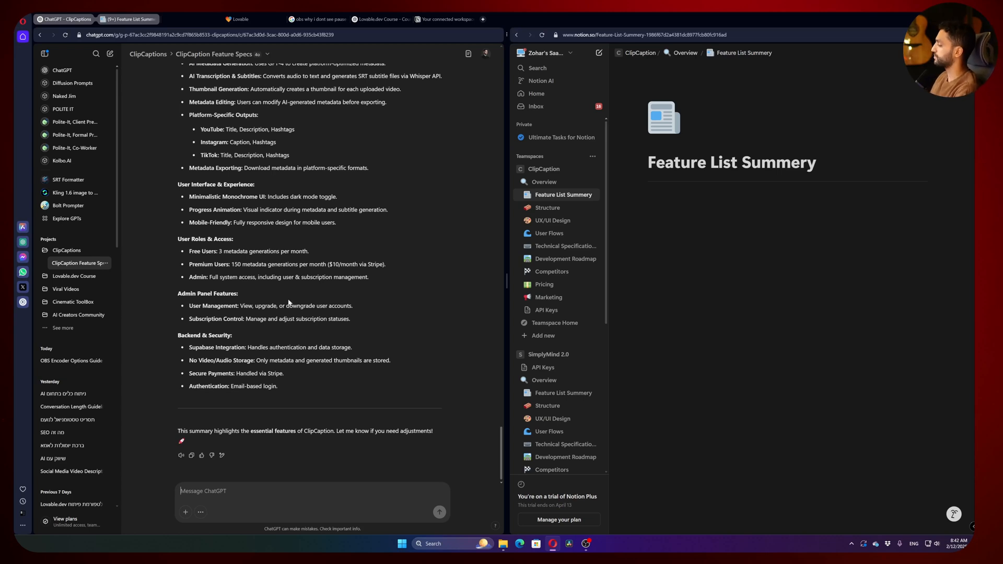
pyautogui.moveTo(191, 456)
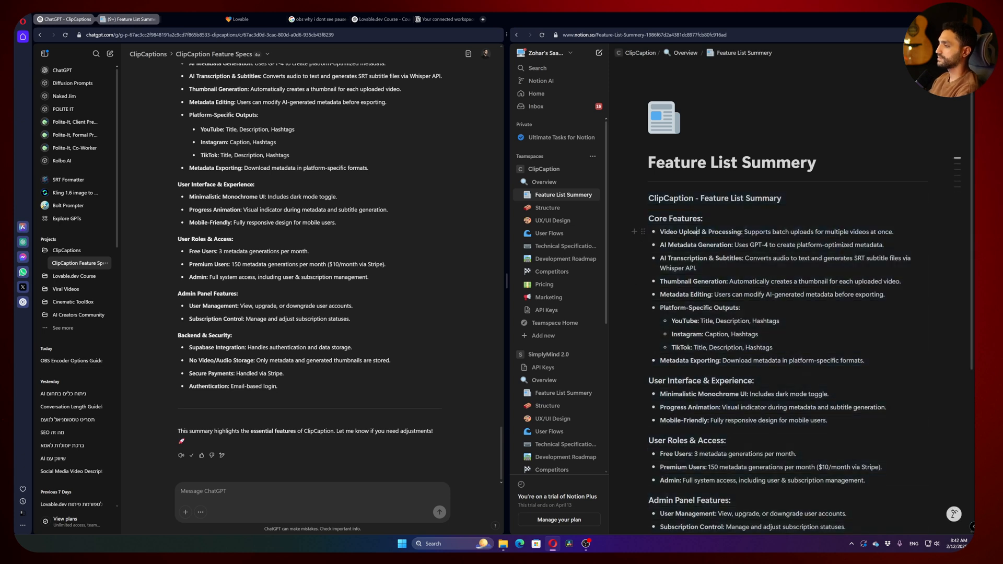
# Review the pasted feature summary and move on to ClipCaption's Structure page
pyautogui.scroll(-3)
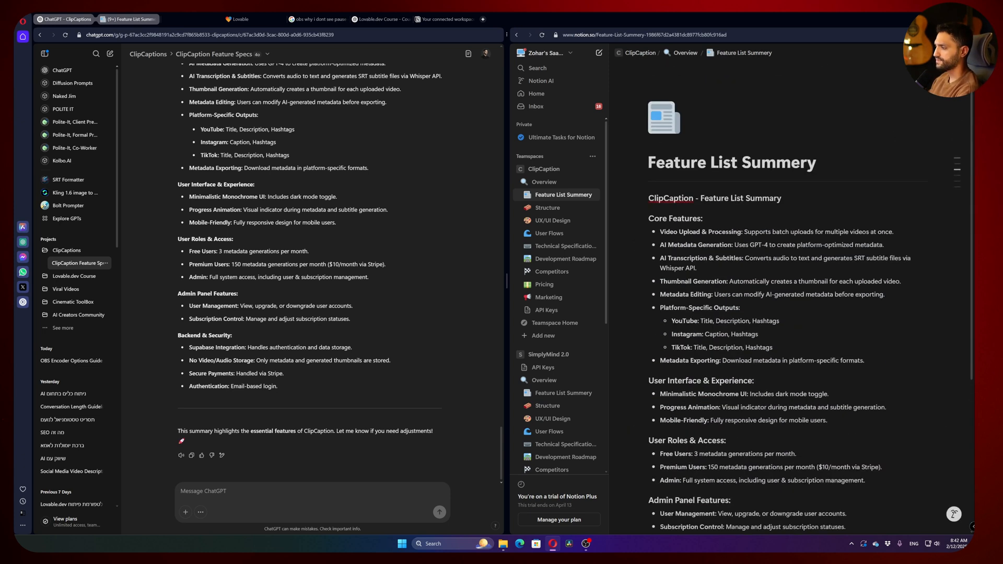
pyautogui.click(548, 207)
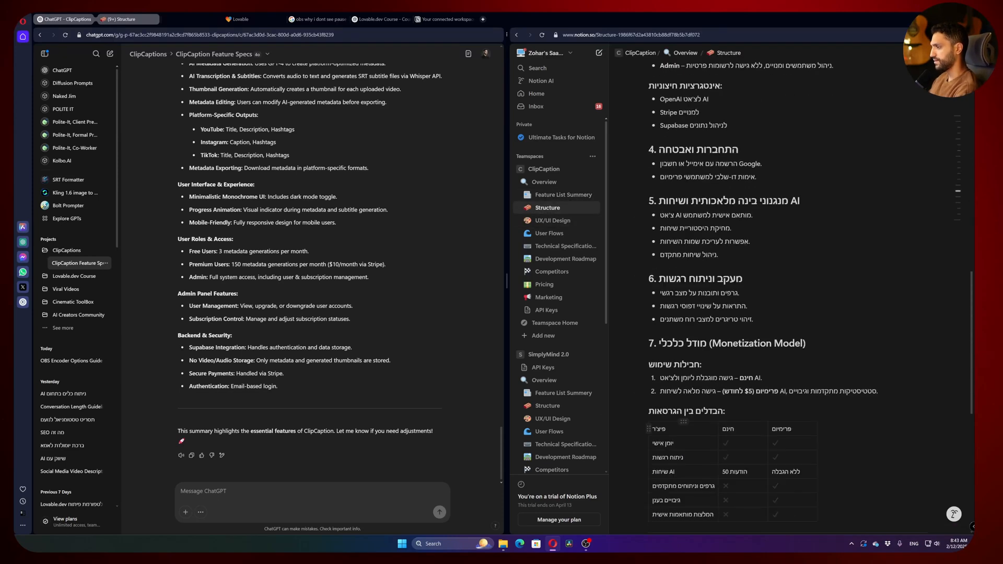
# Ask ChatGPT for a full ClipCaption technical specification document written in chat, not in a canvas
pyautogui.scroll(-3)
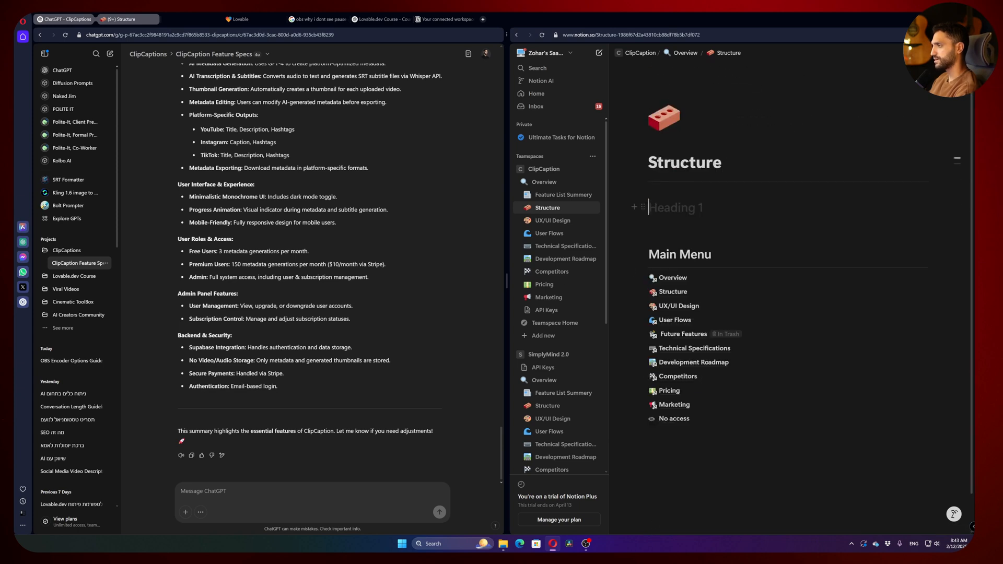
pyautogui.write('make for me full stracture do')
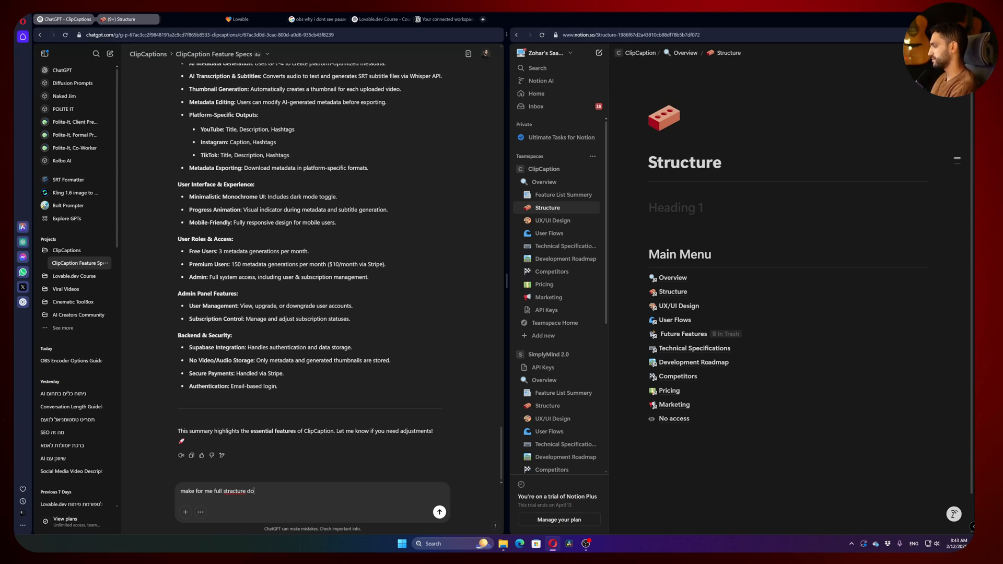
pyautogui.write('technical document for the platform')
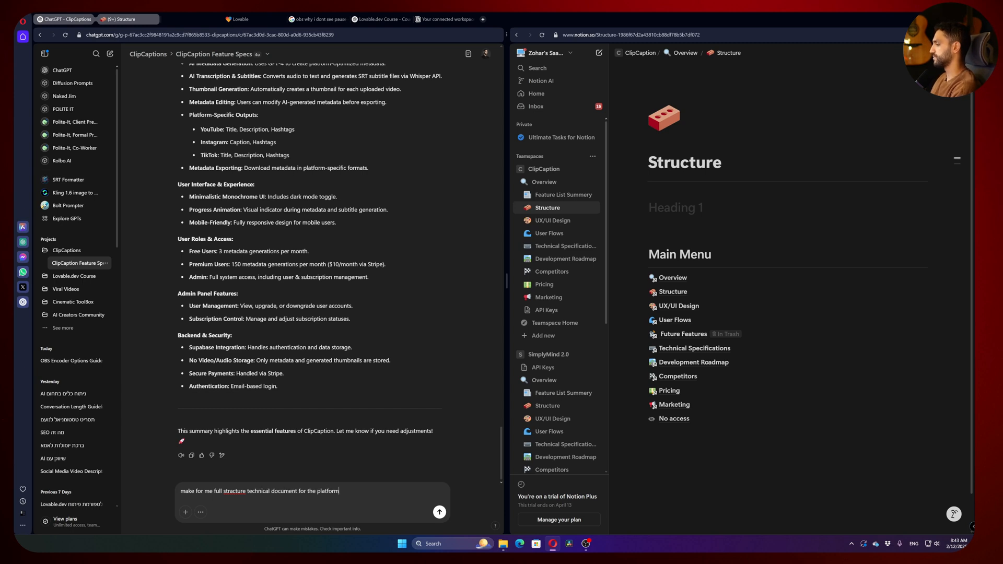
pyautogui.click(439, 512)
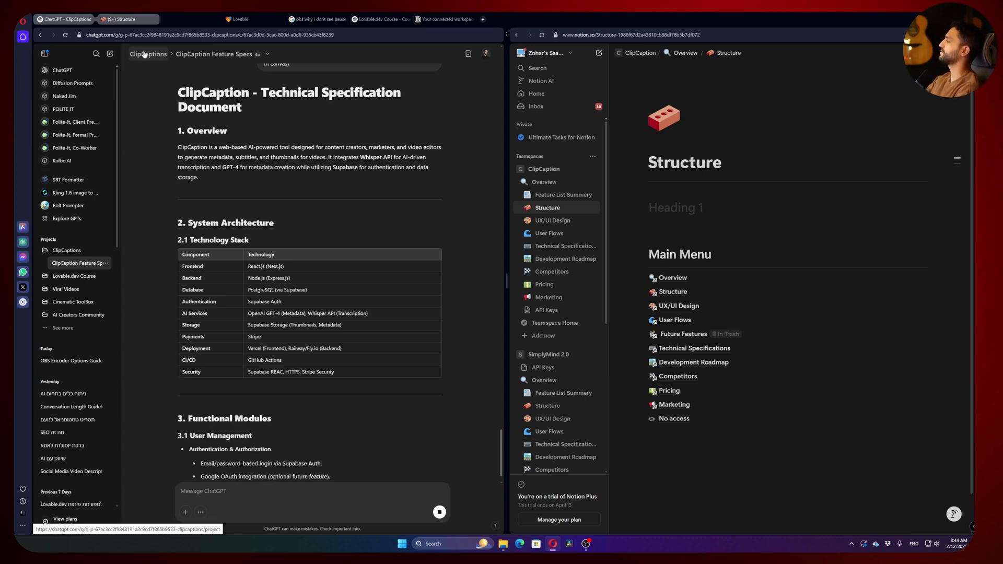
# Scroll through the generated Technical Specification Document to review it
pyautogui.scroll(-3)
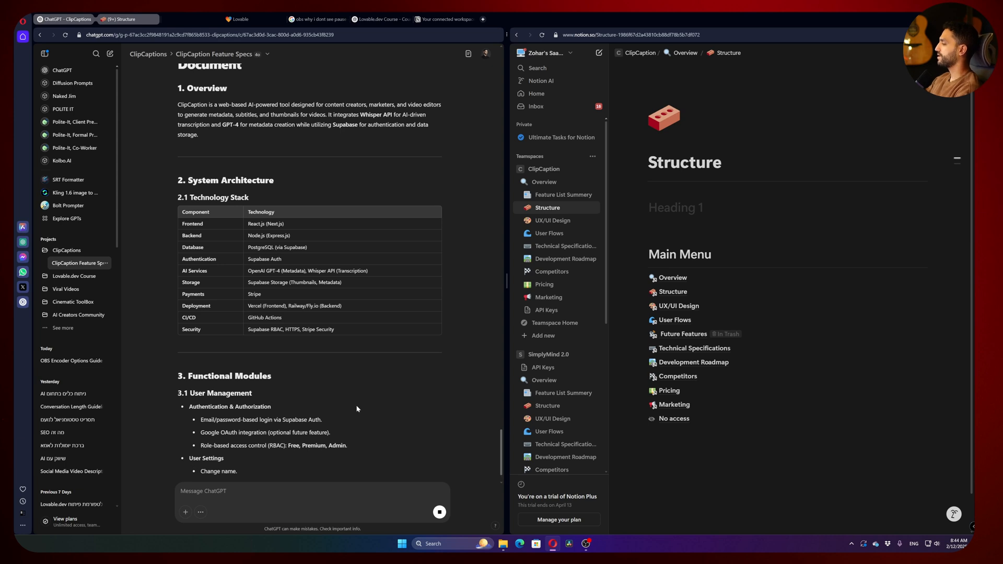
pyautogui.scroll(-3)
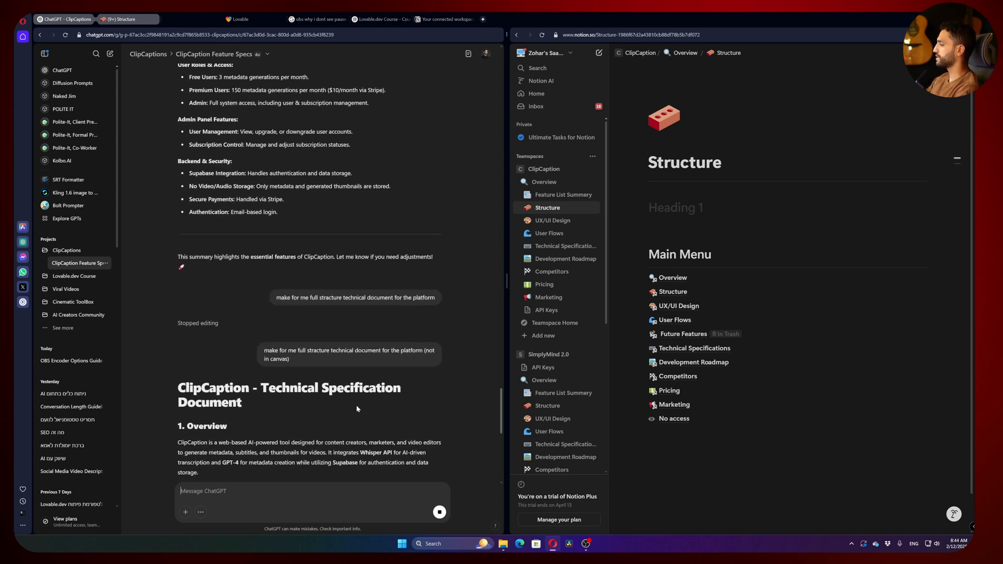
pyautogui.scroll(-3)
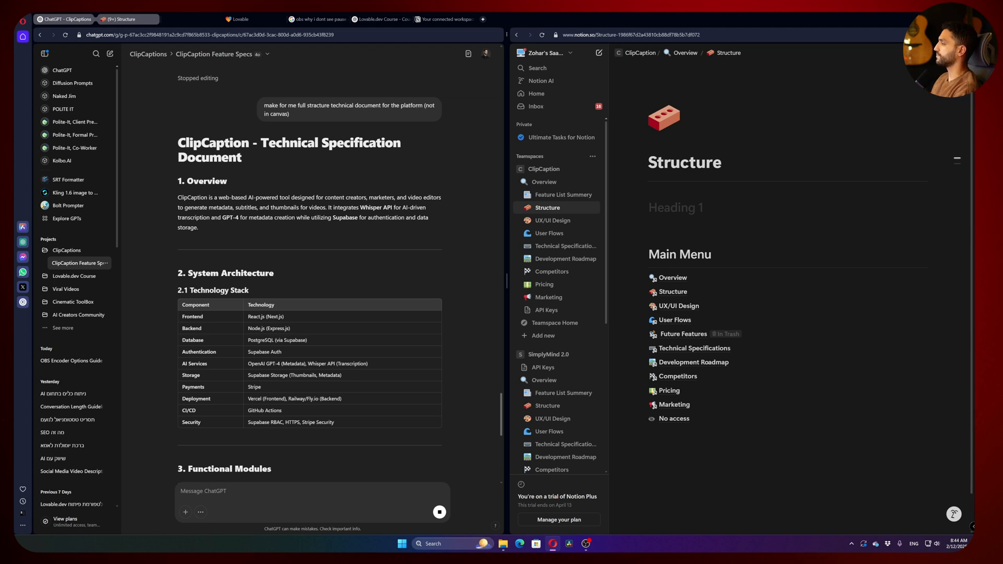
pyautogui.scroll(-3)
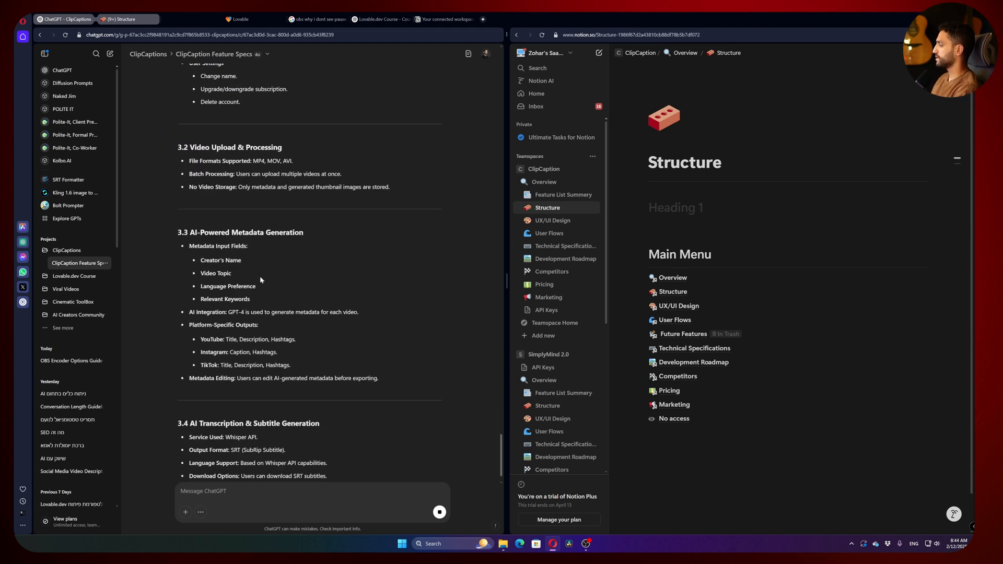
pyautogui.scroll(-3)
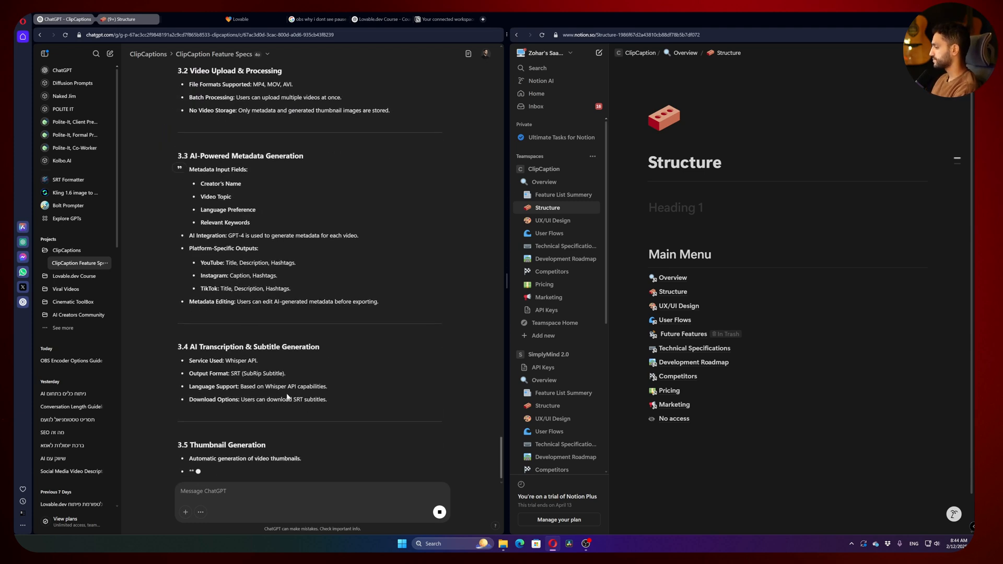
pyautogui.scroll(-3)
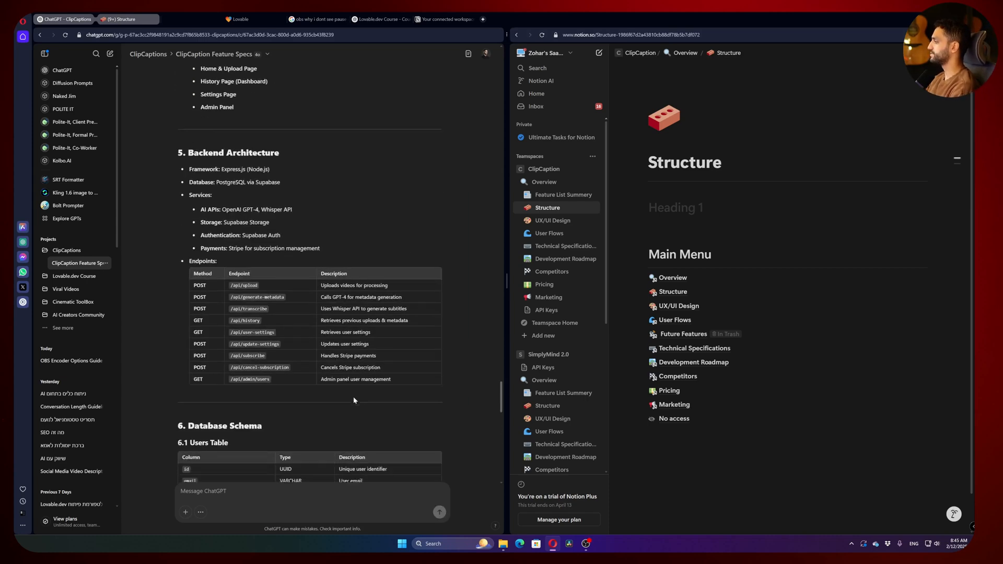
pyautogui.scroll(-3)
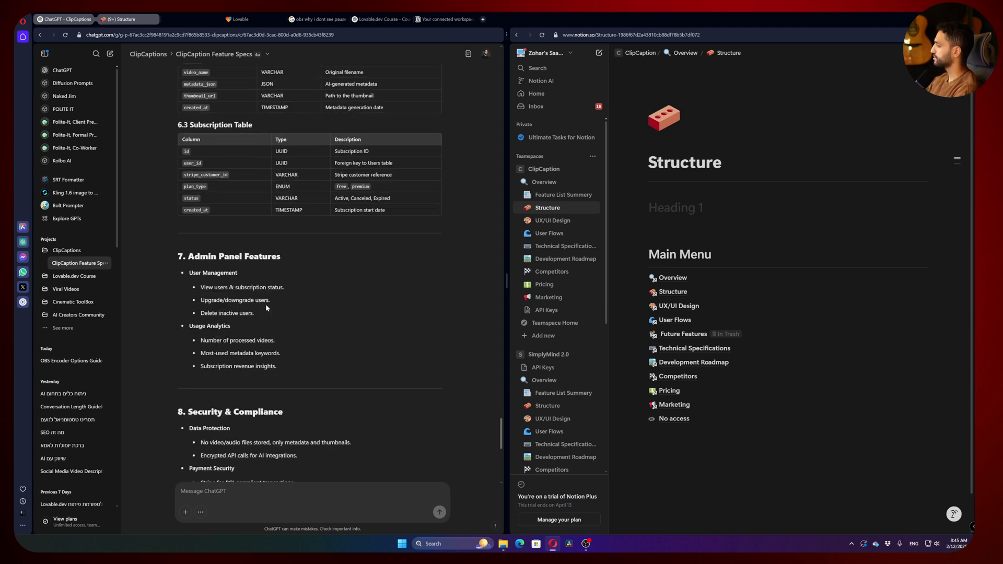
pyautogui.scroll(-3)
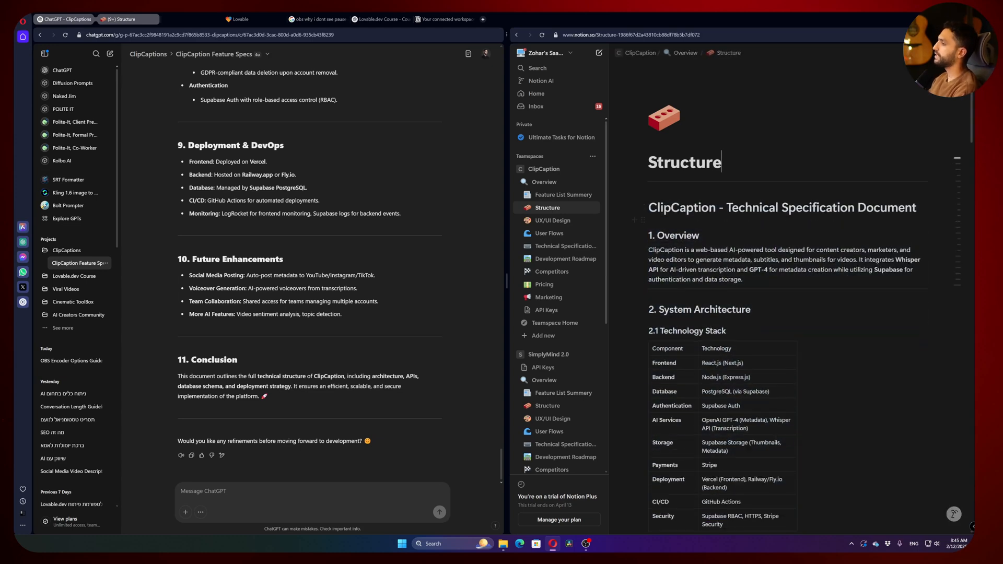
# Review the pasted spec on the Structure page with Netlify frontend and Supabase backend deployment
pyautogui.scroll(-3)
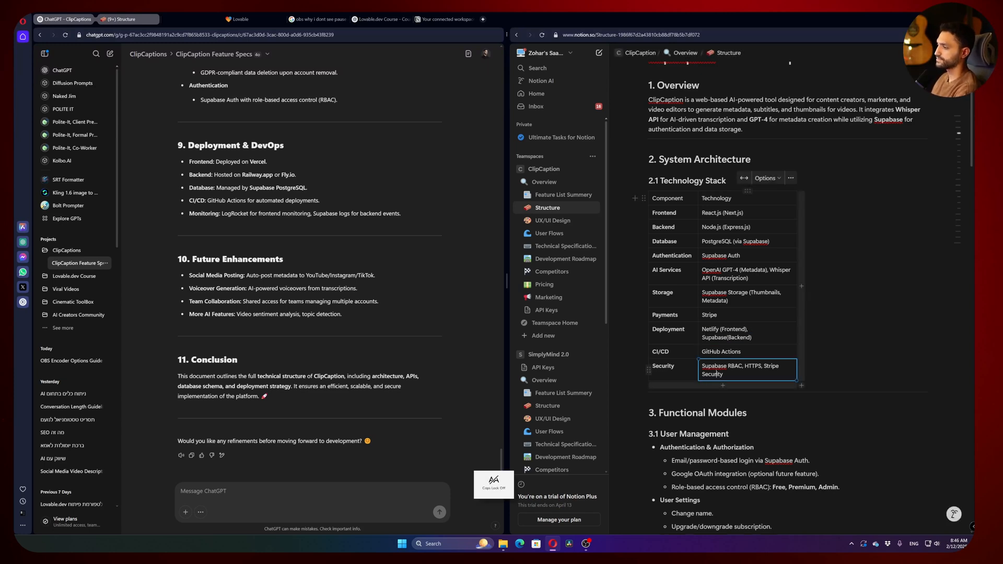
pyautogui.scroll(-3)
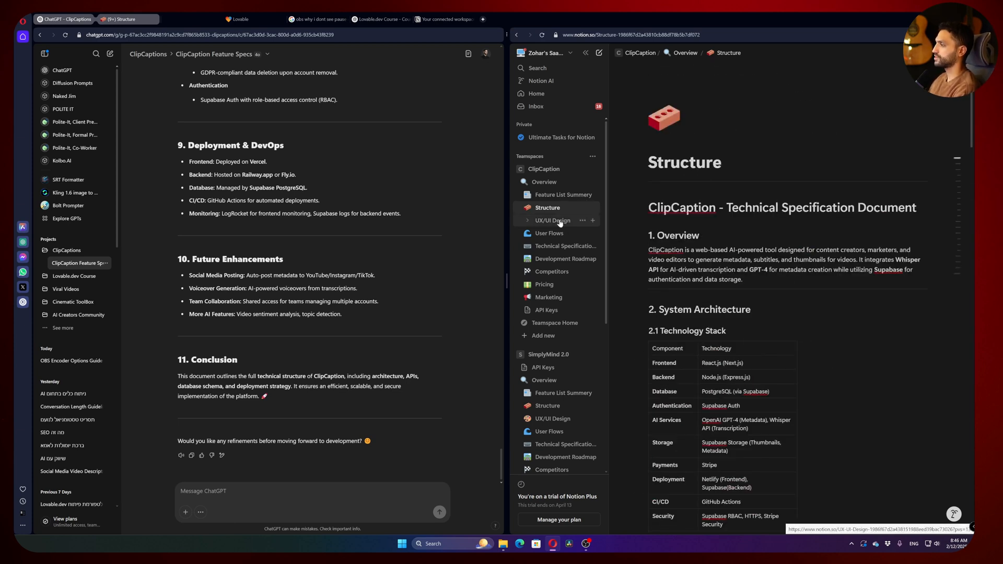
# From the UX/UI Design page, ask ChatGPT for a UX/UI design guideline document (not in canvas)
pyautogui.click(552, 220)
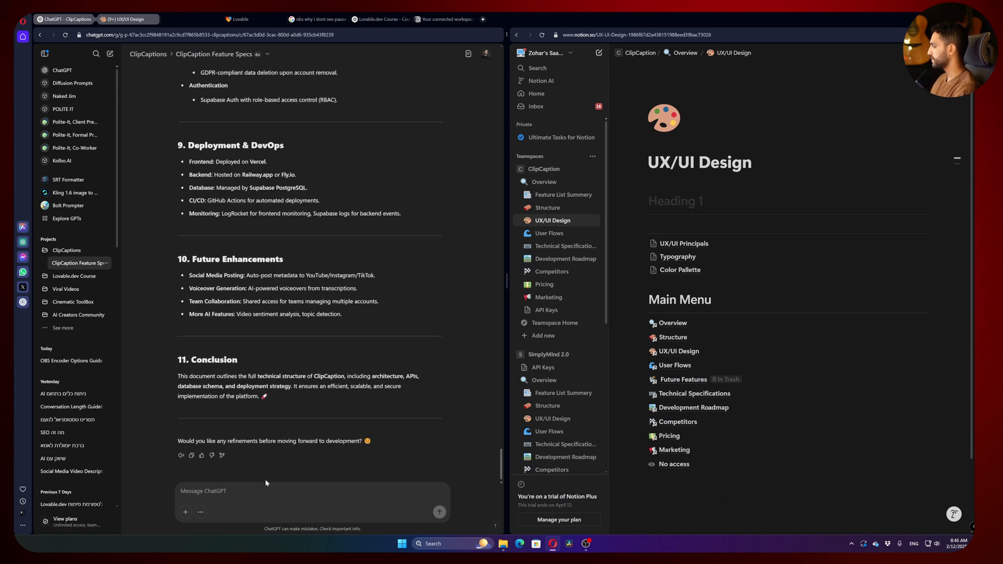
pyautogui.write('make')
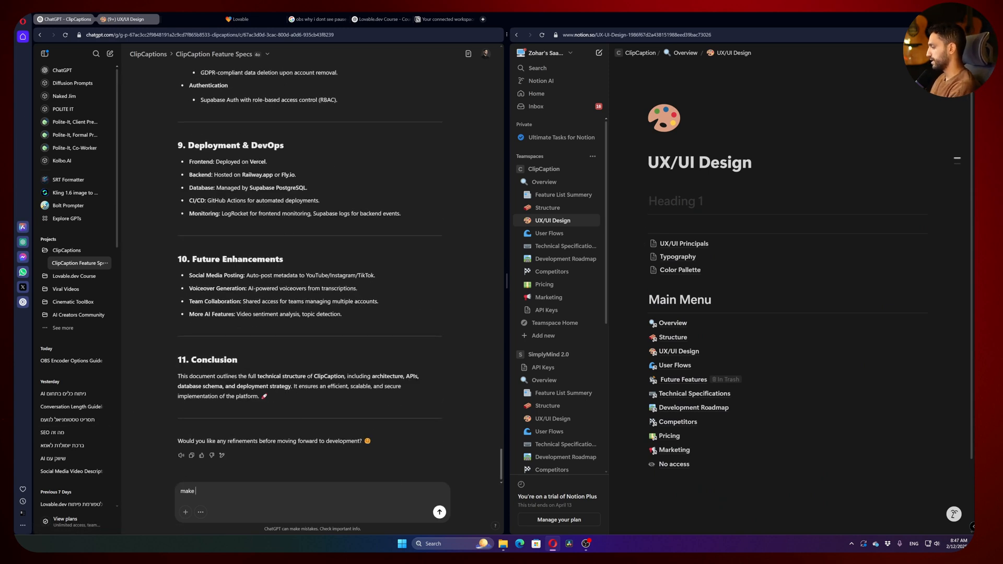
pyautogui.write('a ux/ui design document')
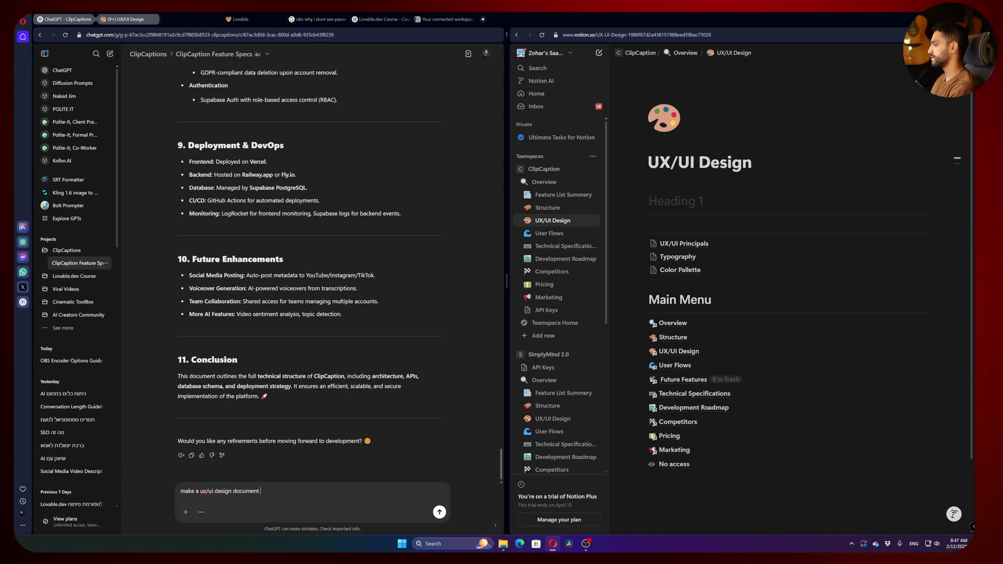
pyautogui.write('guideline')
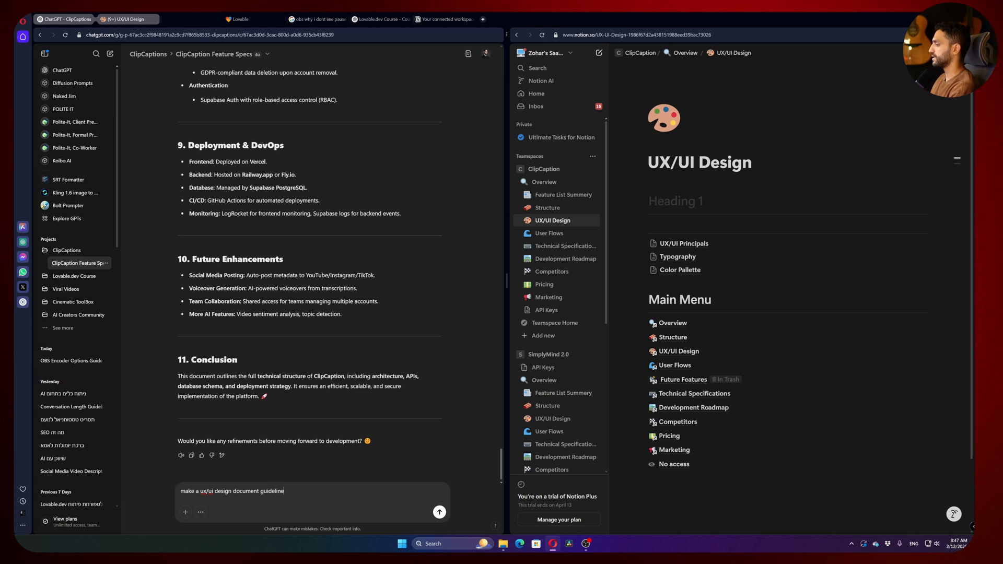
pyautogui.write('(')
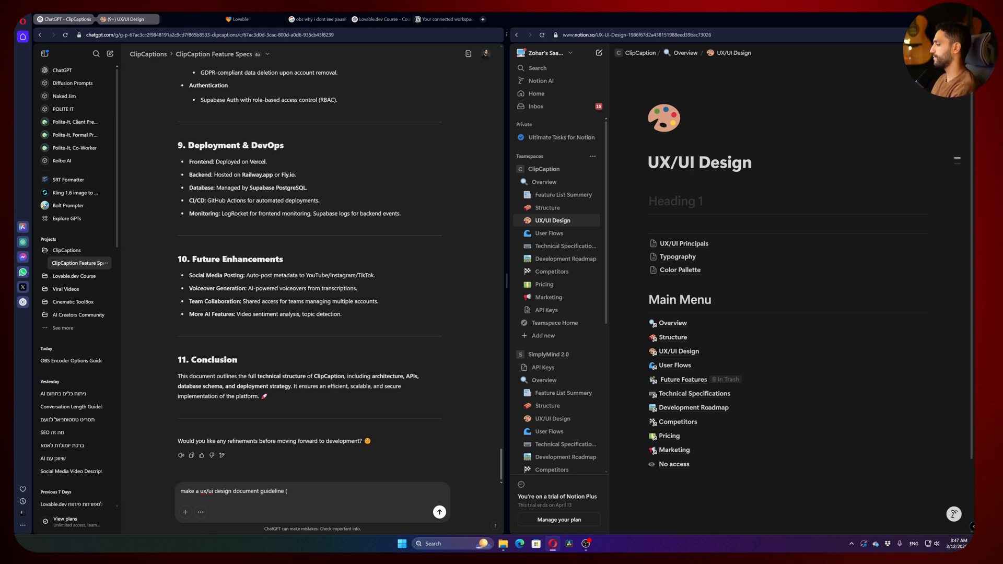
pyautogui.write('(not in canvas')
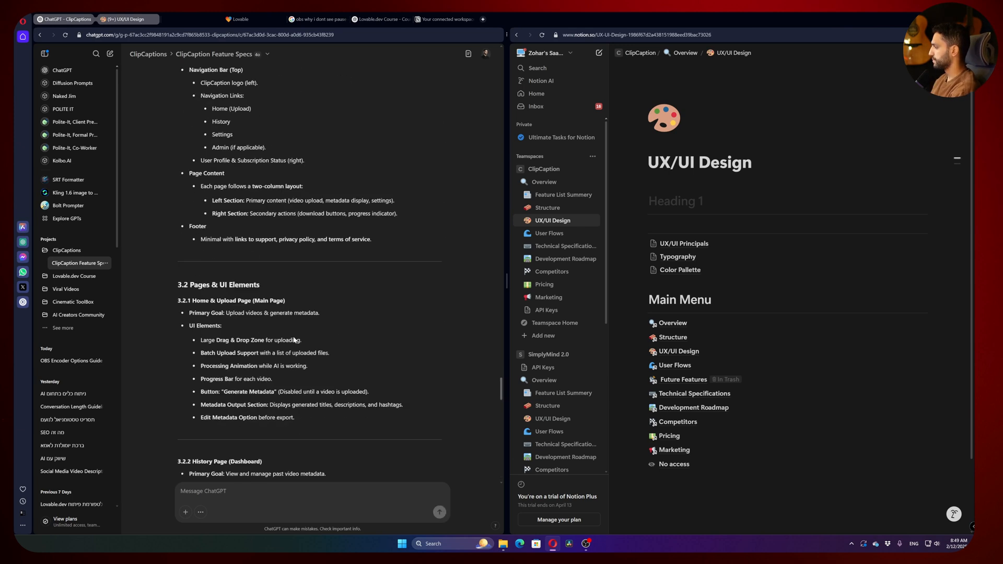
# Scroll through ChatGPT's ClipCaption UX/UI Design Guidelines reply
pyautogui.scroll(-3)
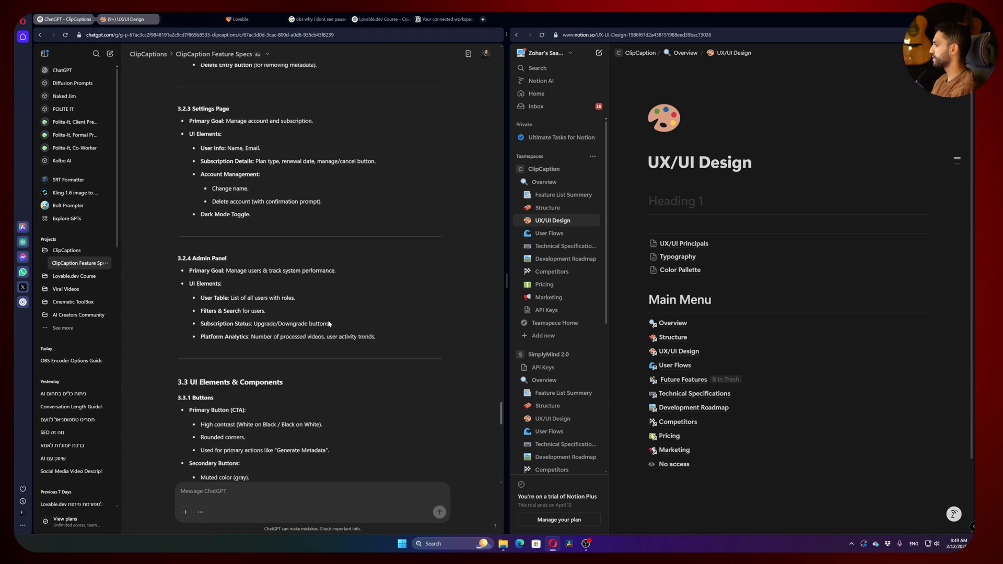
pyautogui.scroll(-3)
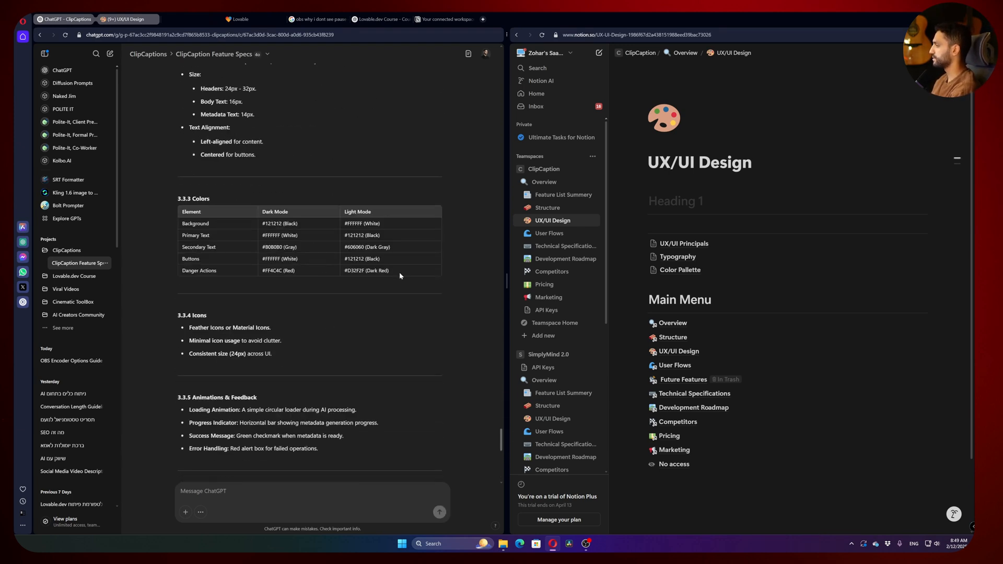
pyautogui.moveTo(303, 277)
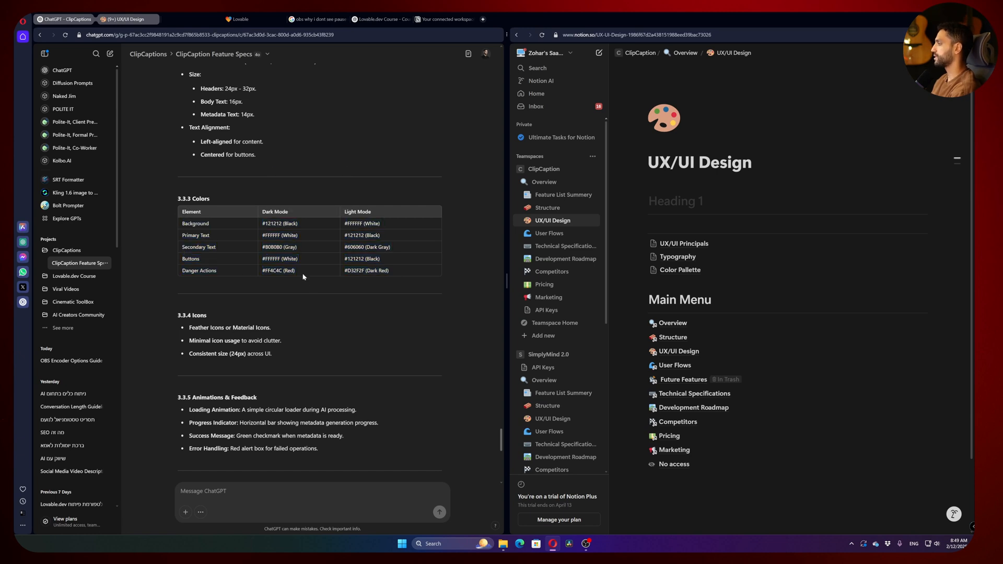
pyautogui.scroll(-3)
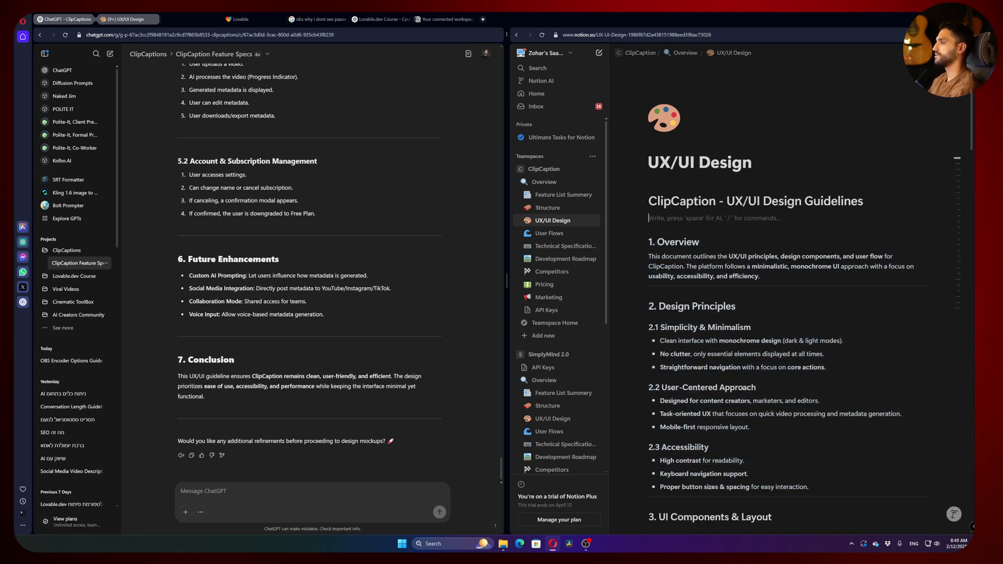
# Review the pasted UX/UI guidelines, check Feature List Summery, and return to the UX/UI Design page
pyautogui.scroll(-3)
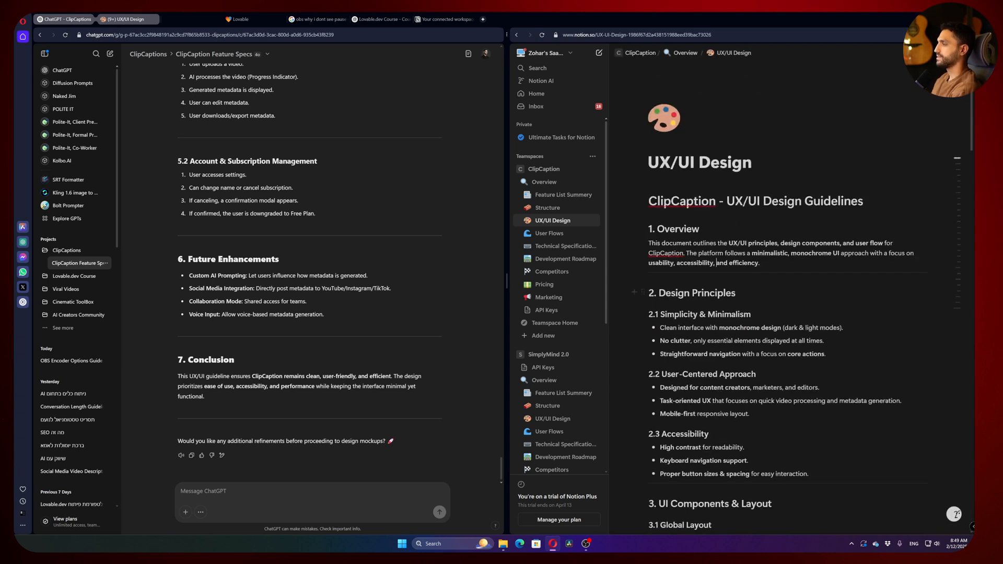
pyautogui.moveTo(561, 240)
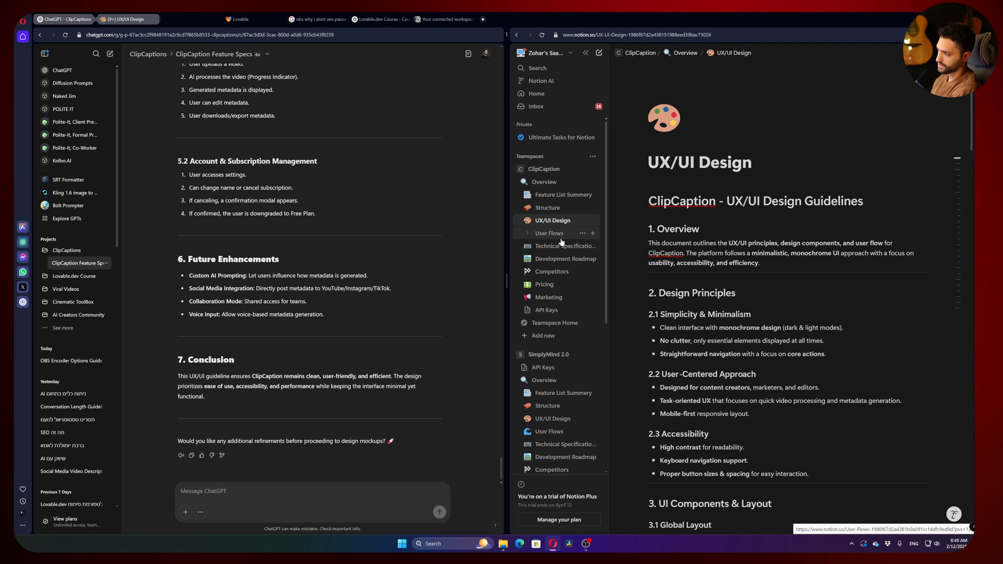
pyautogui.moveTo(548, 236)
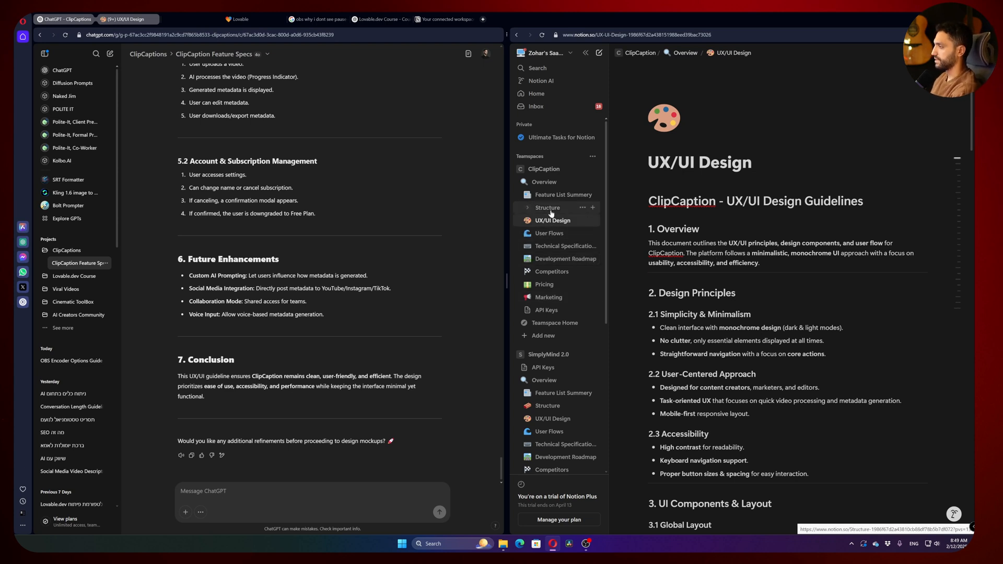
pyautogui.click(563, 194)
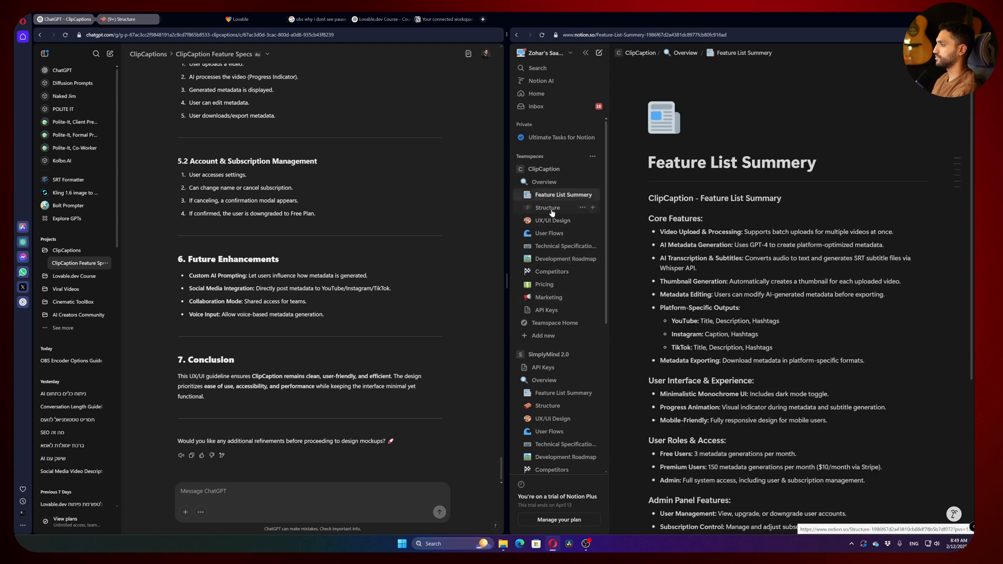
pyautogui.click(552, 220)
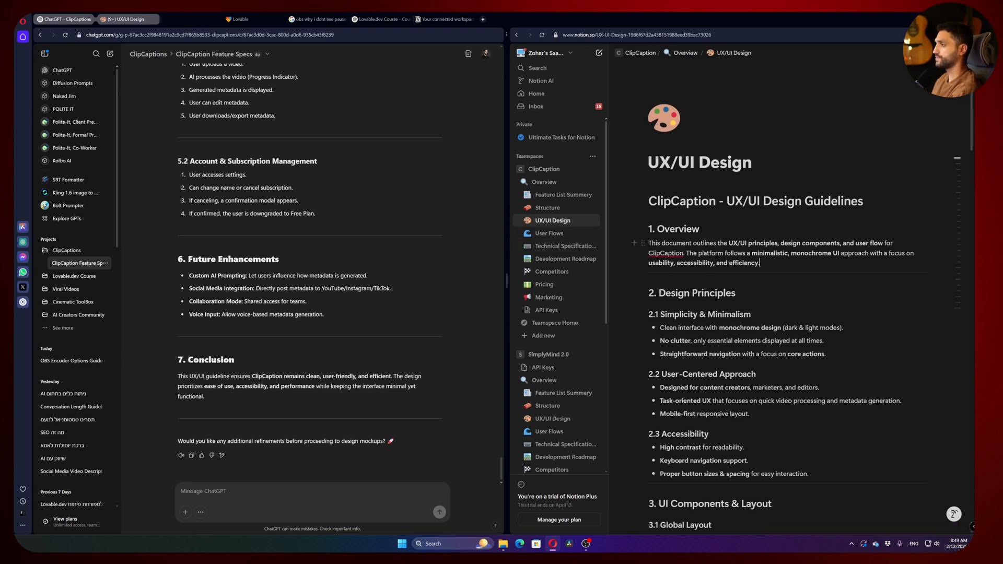
pyautogui.moveTo(601, 270)
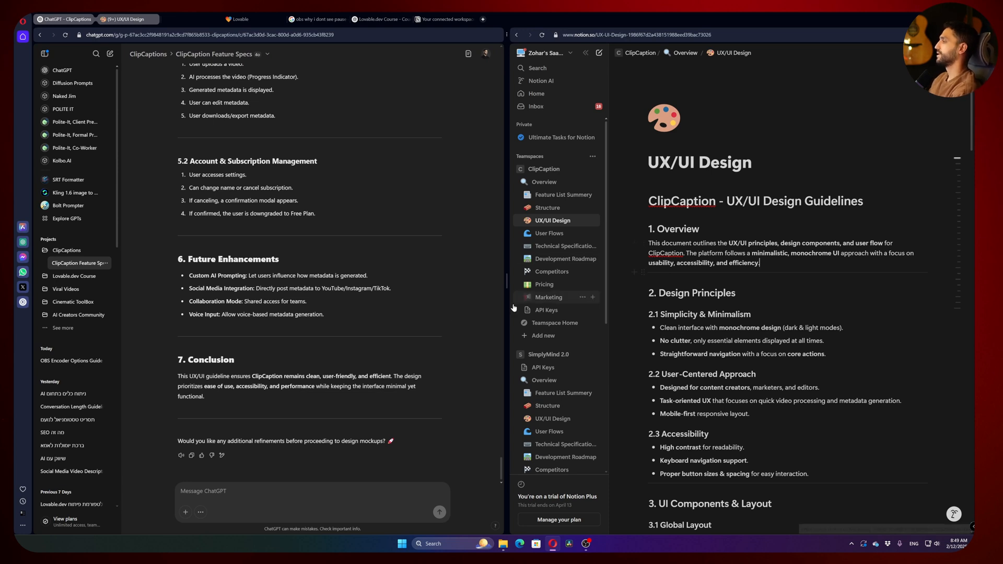
pyautogui.moveTo(324, 284)
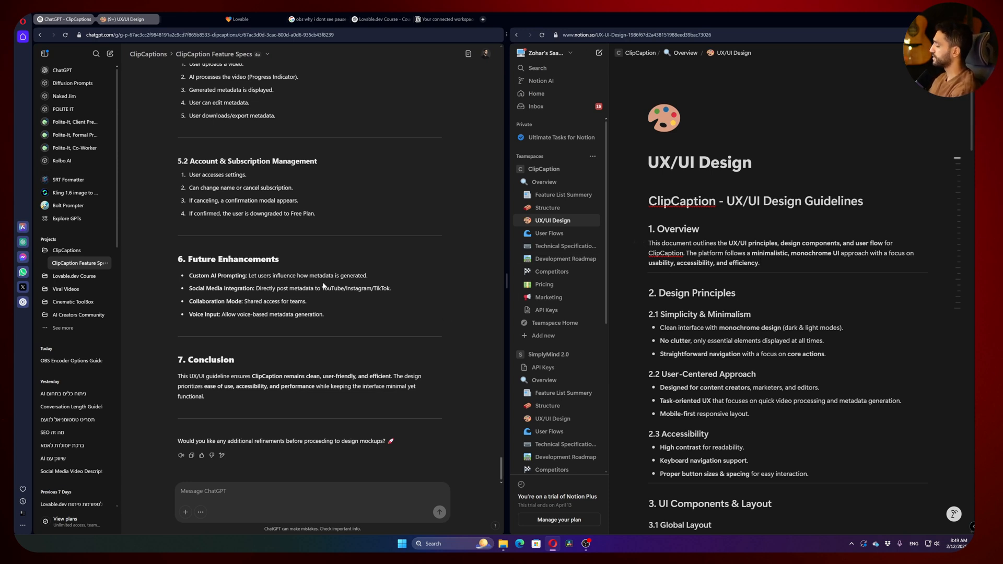